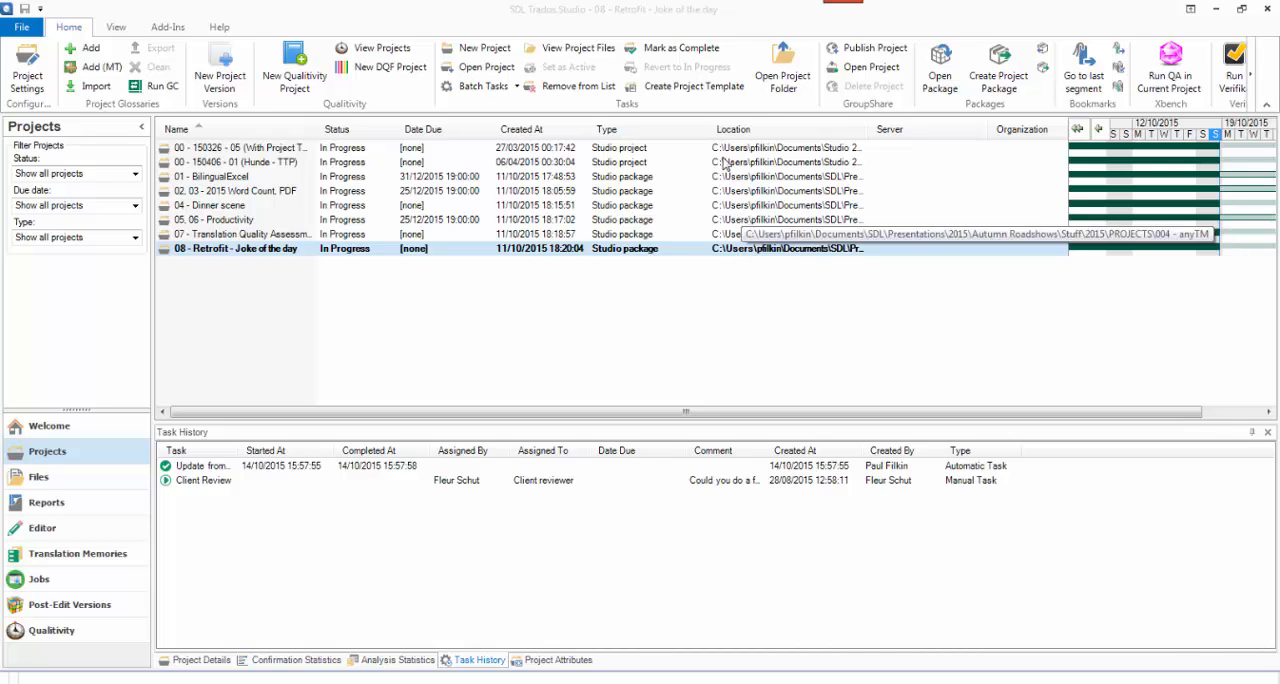
- Begin a Cut to the Chase template project and name it '09 - 151018 (Cut to the chase)'
left_click(484, 48)
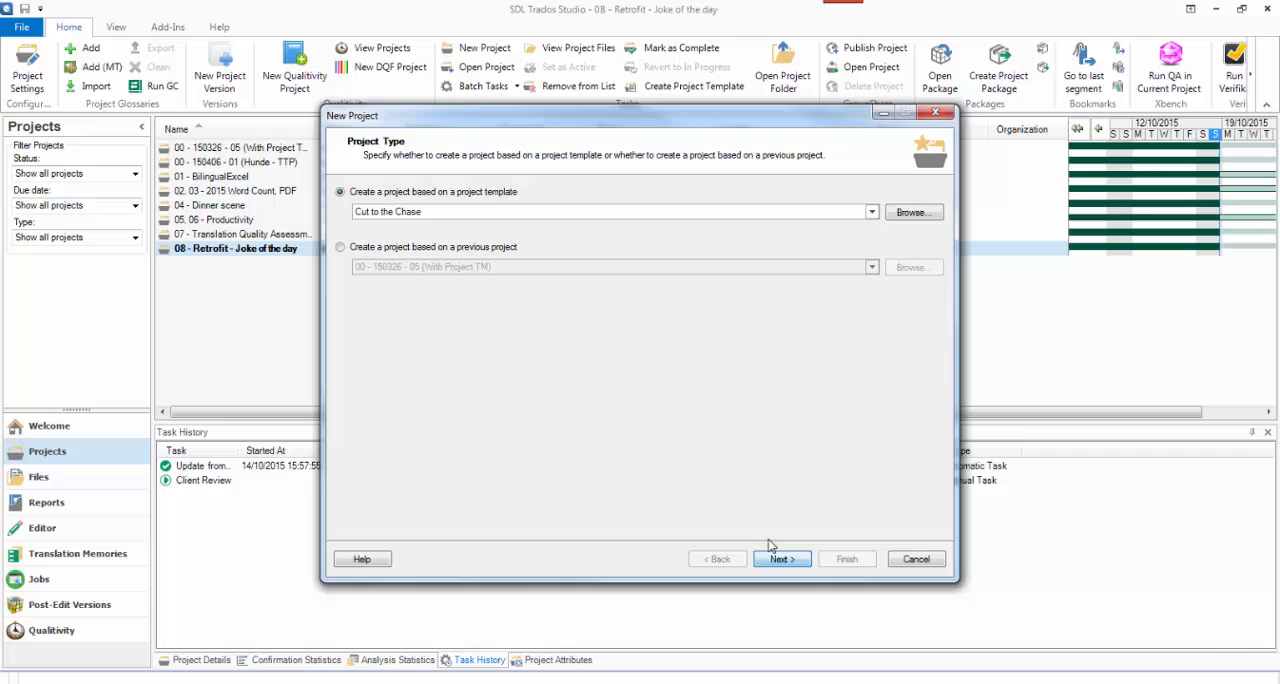
left_click(782, 558)
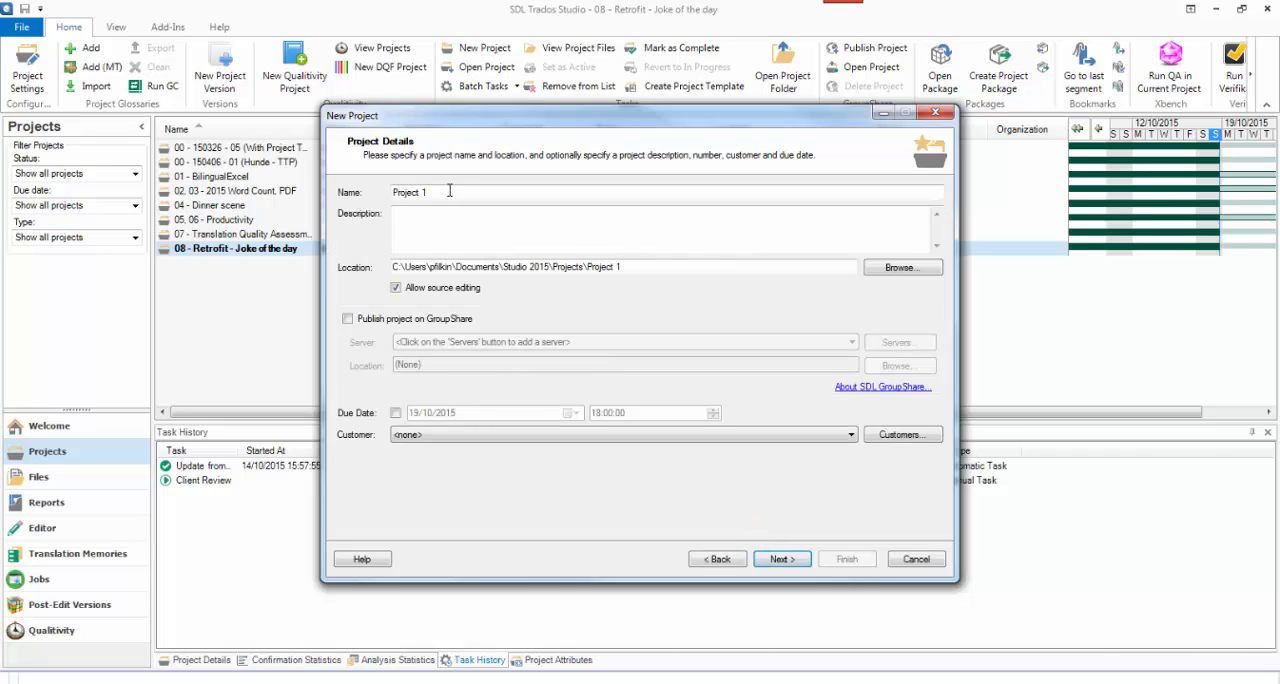
type("09")
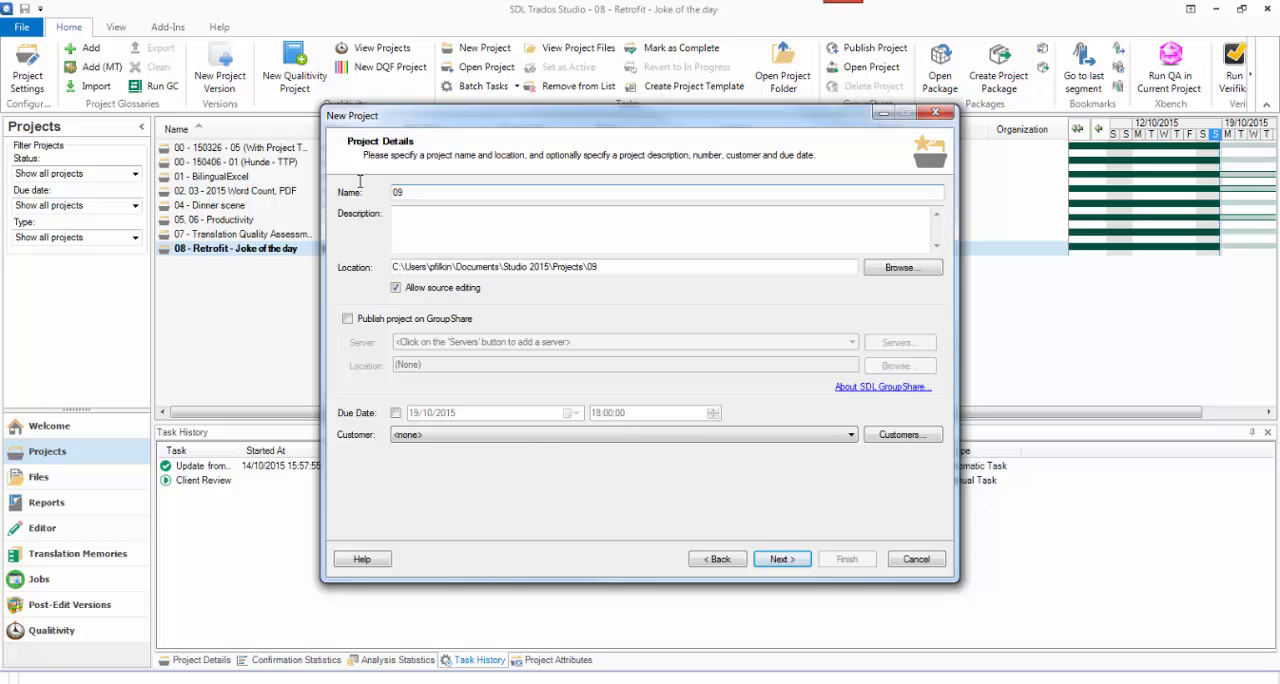
type("- 15")
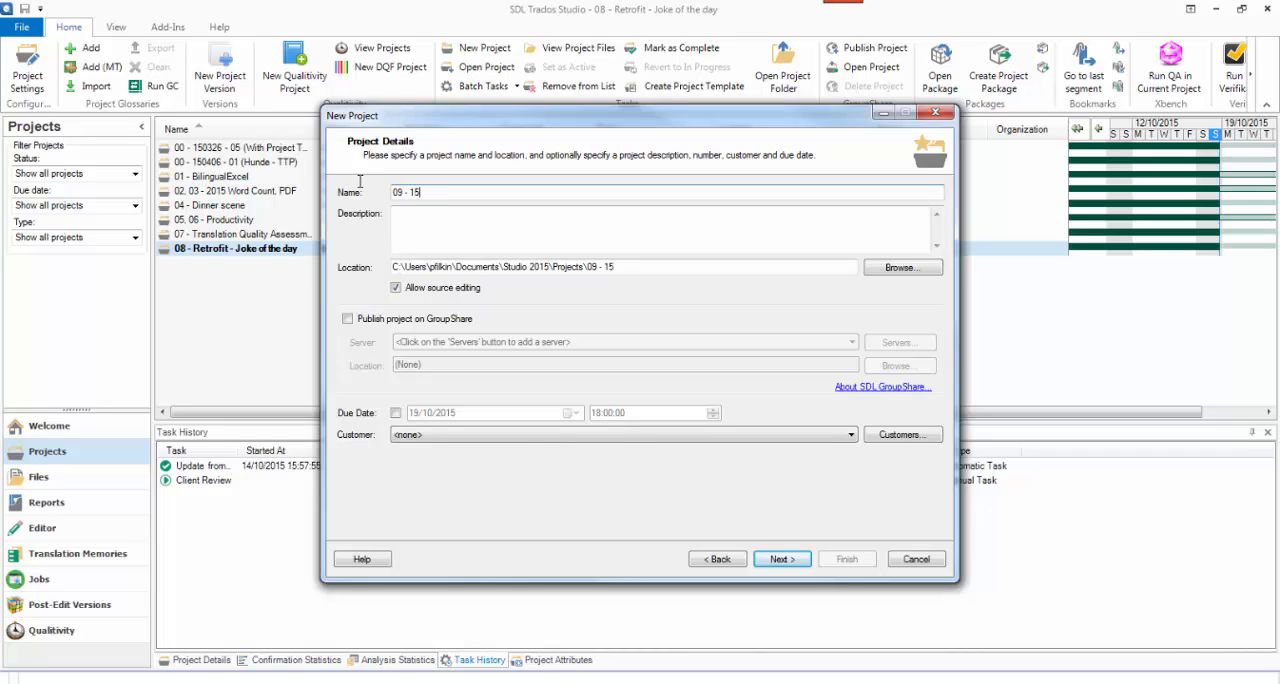
type("1018 (")
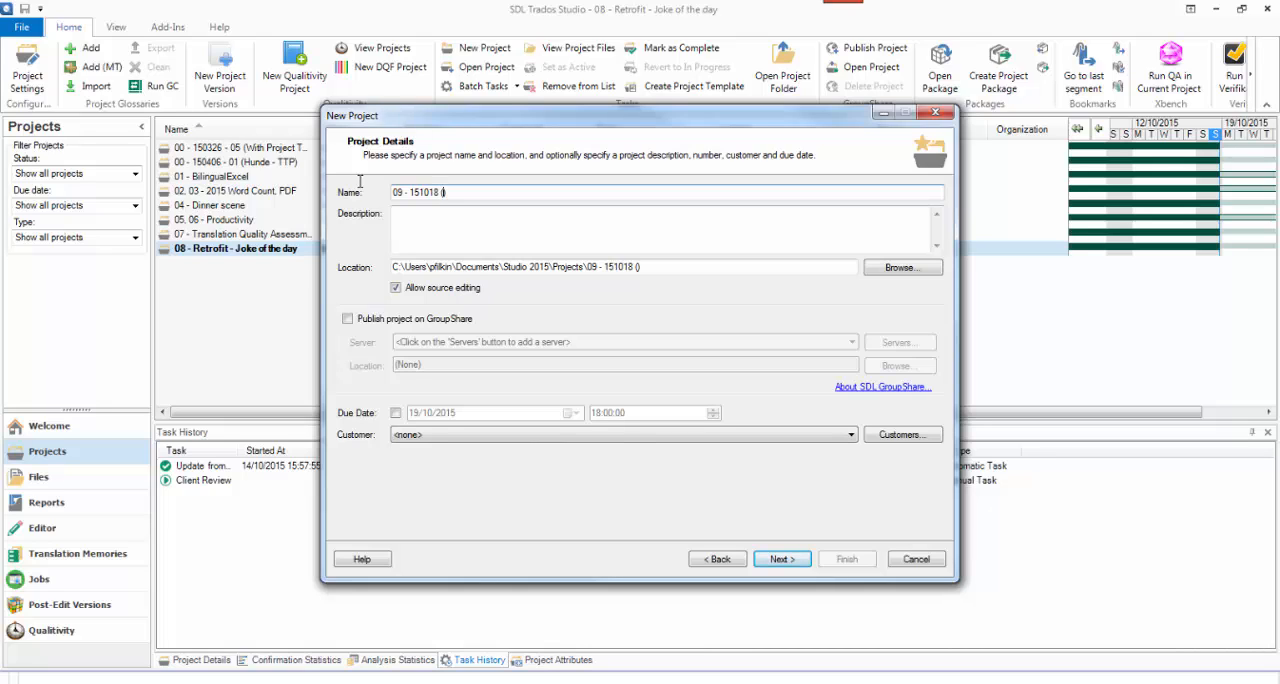
type("Cut to the chase")
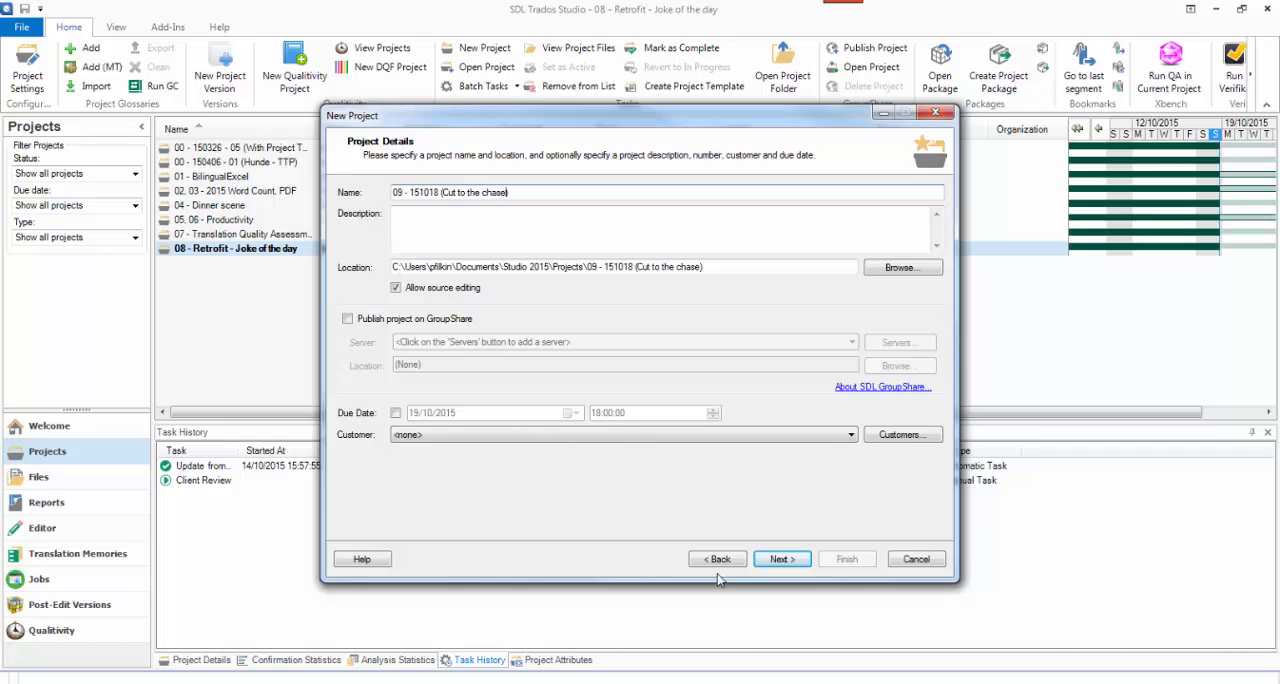
- Keep the four target languages and three files, advancing to the translation memory settings
left_click(780, 558)
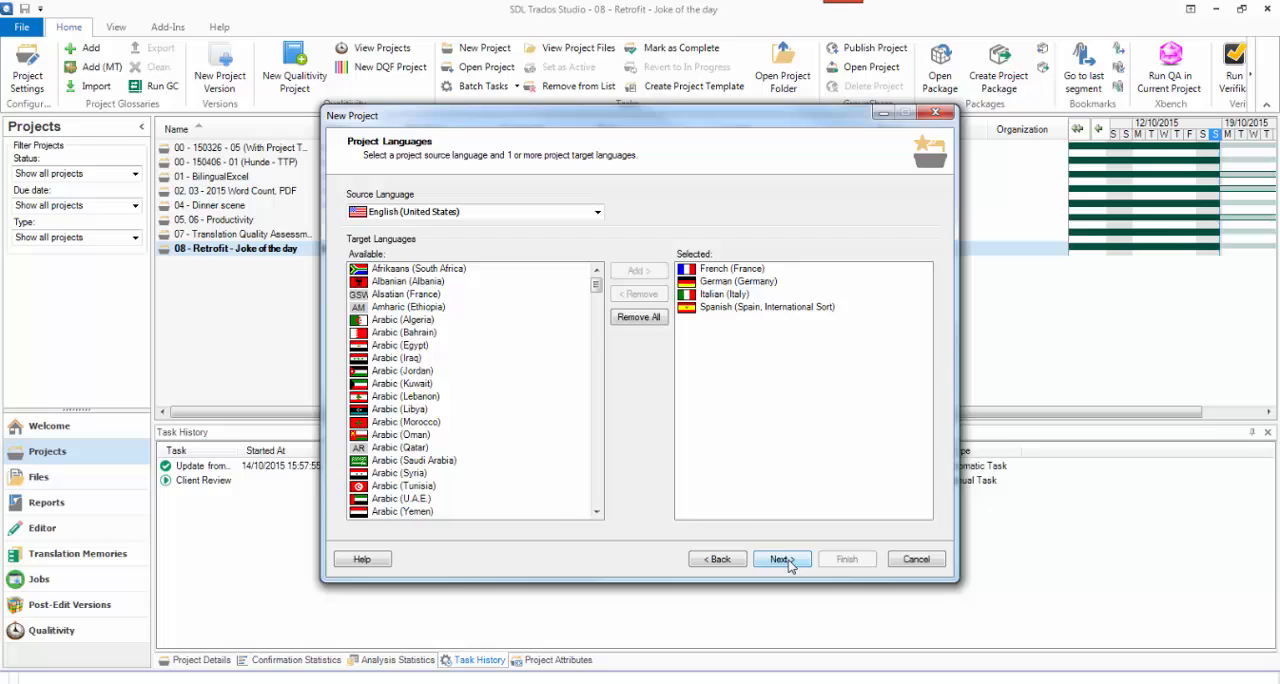
mouse_move(722, 356)
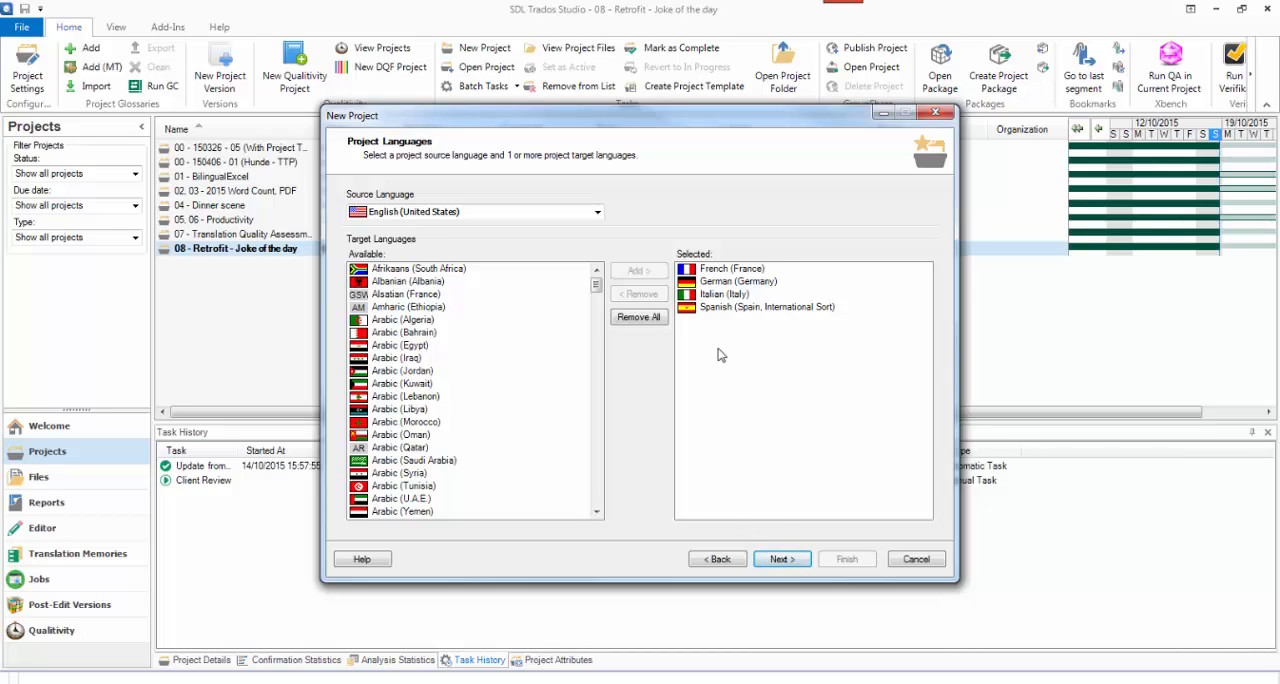
left_click(780, 560)
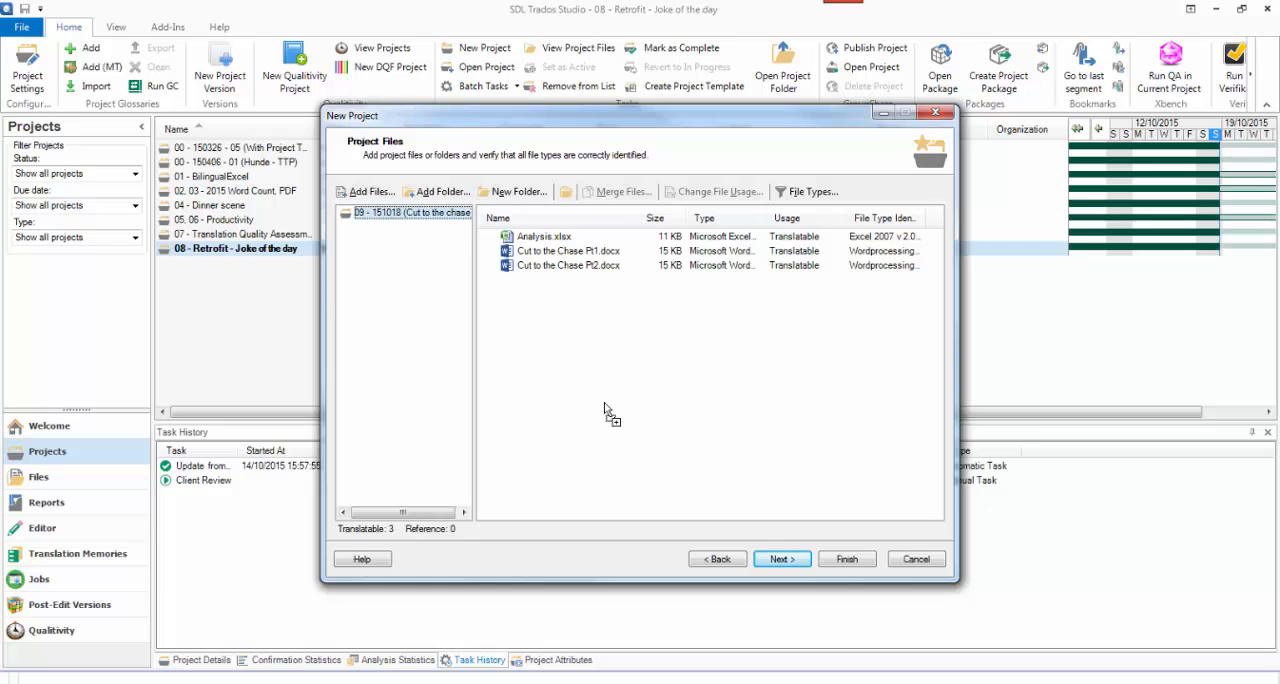
mouse_move(776, 528)
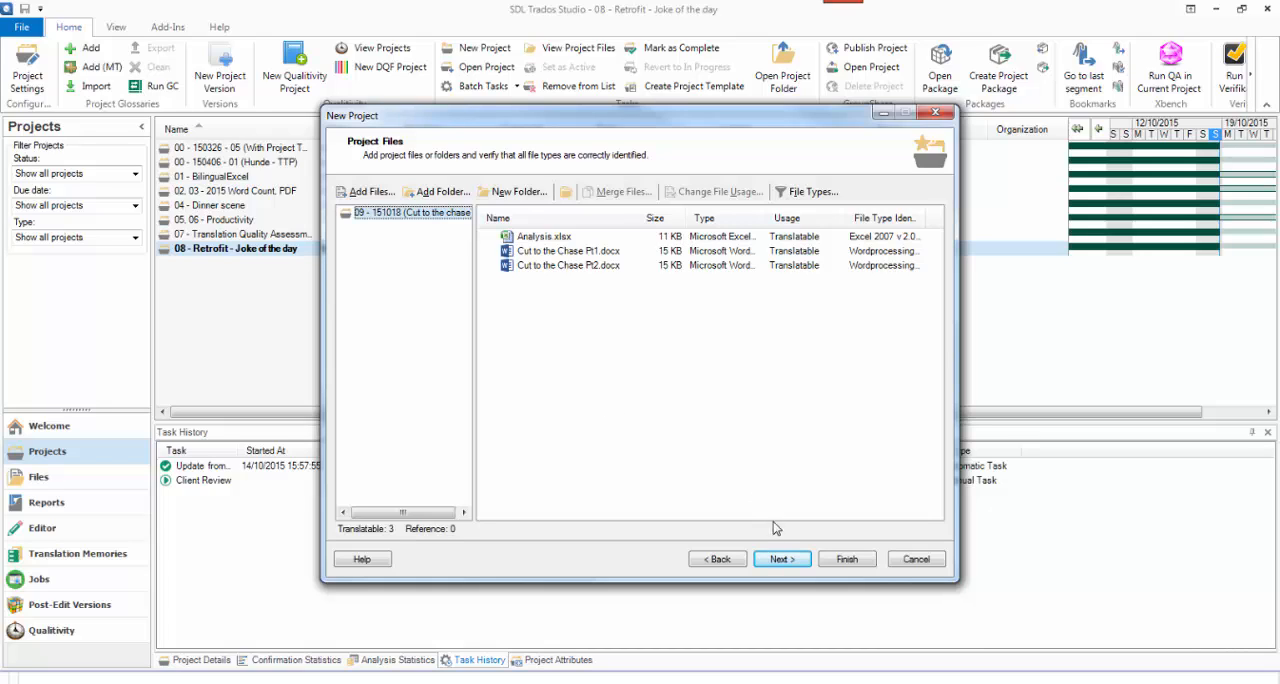
left_click(782, 558)
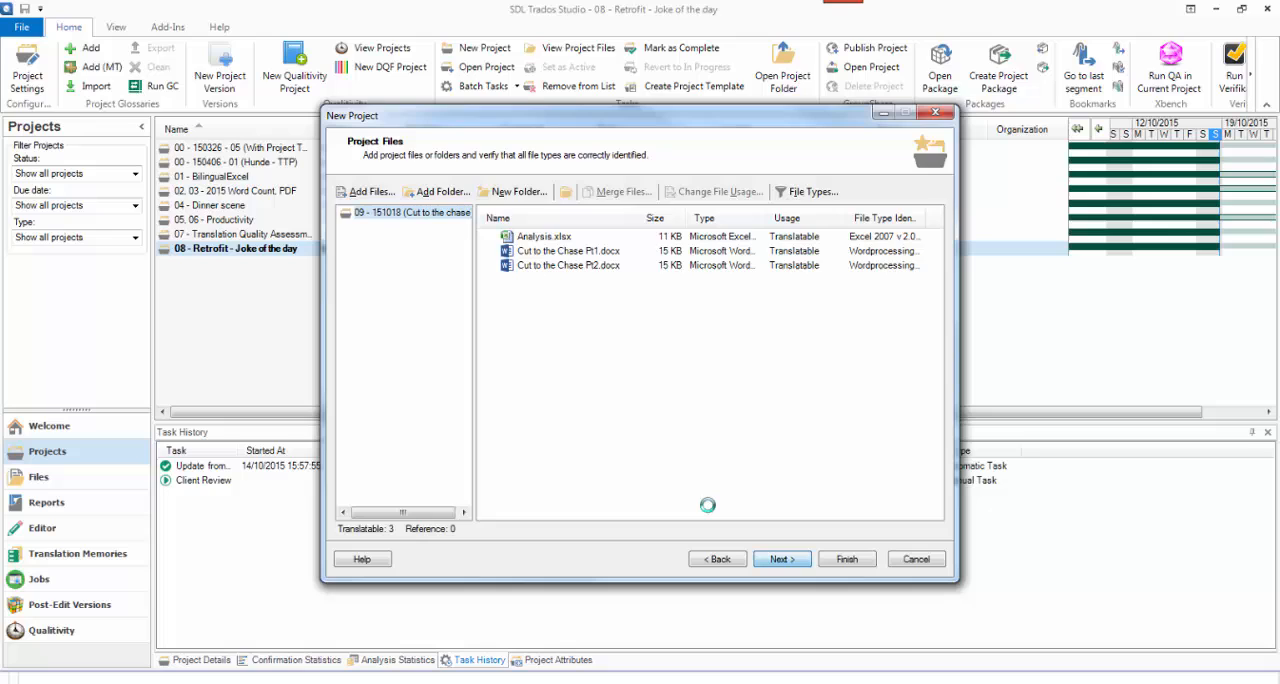
left_click(780, 558)
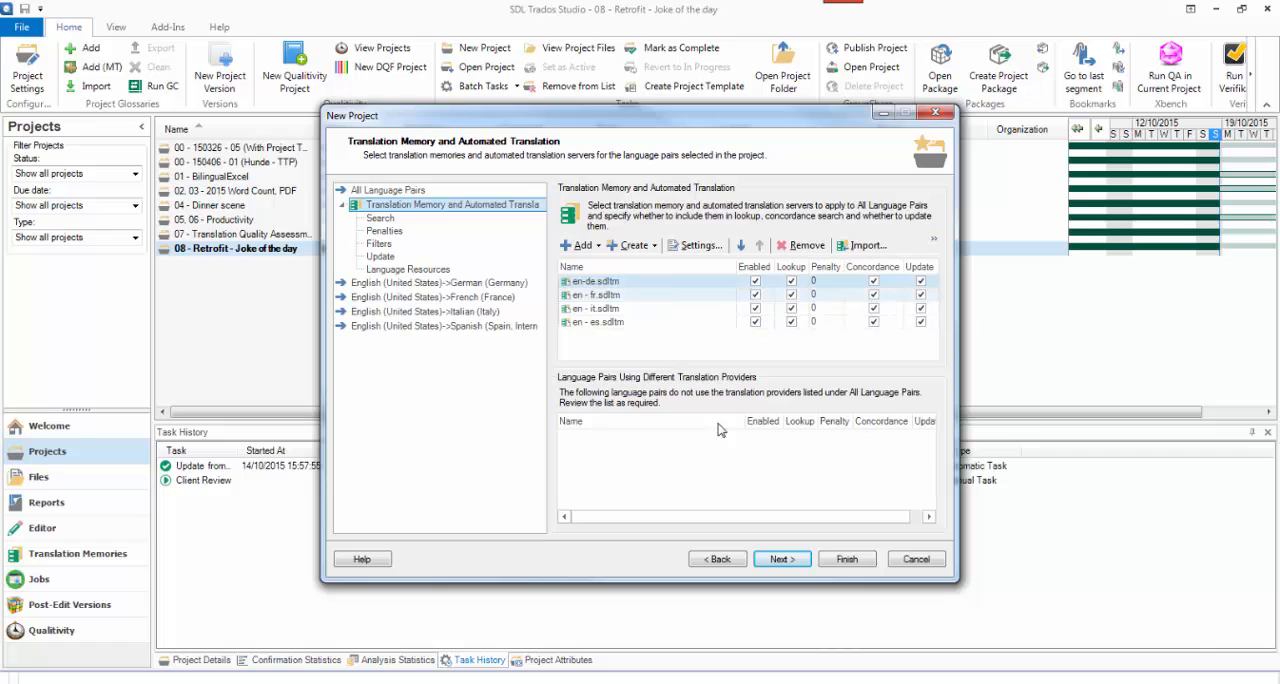
- Keep the TM, termbase and PerfectMatch defaults and run the project preparation tasks
left_click(780, 560)
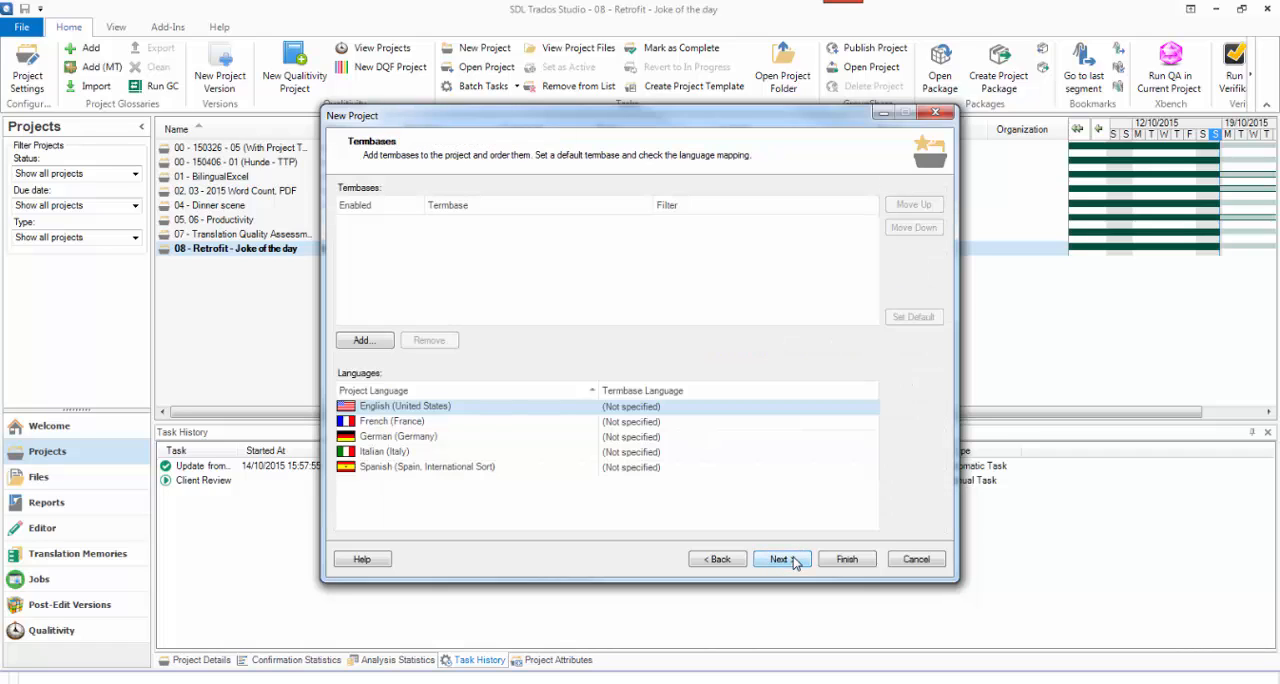
left_click(780, 560)
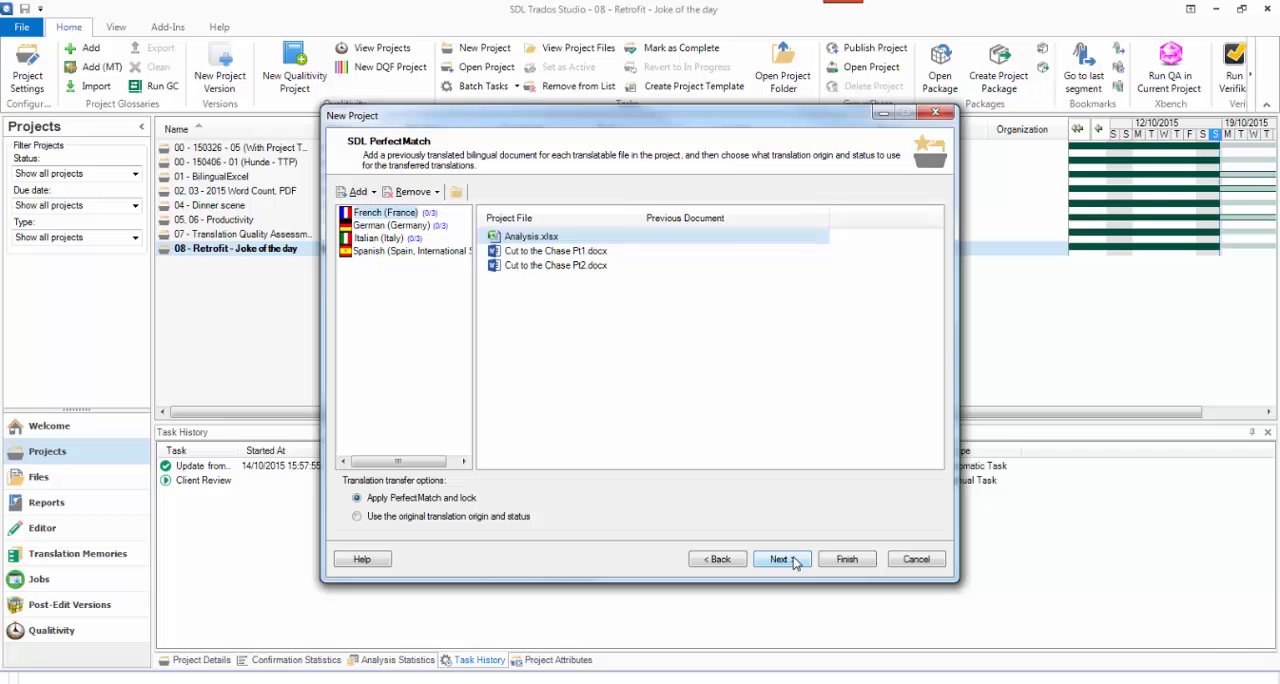
left_click(780, 560)
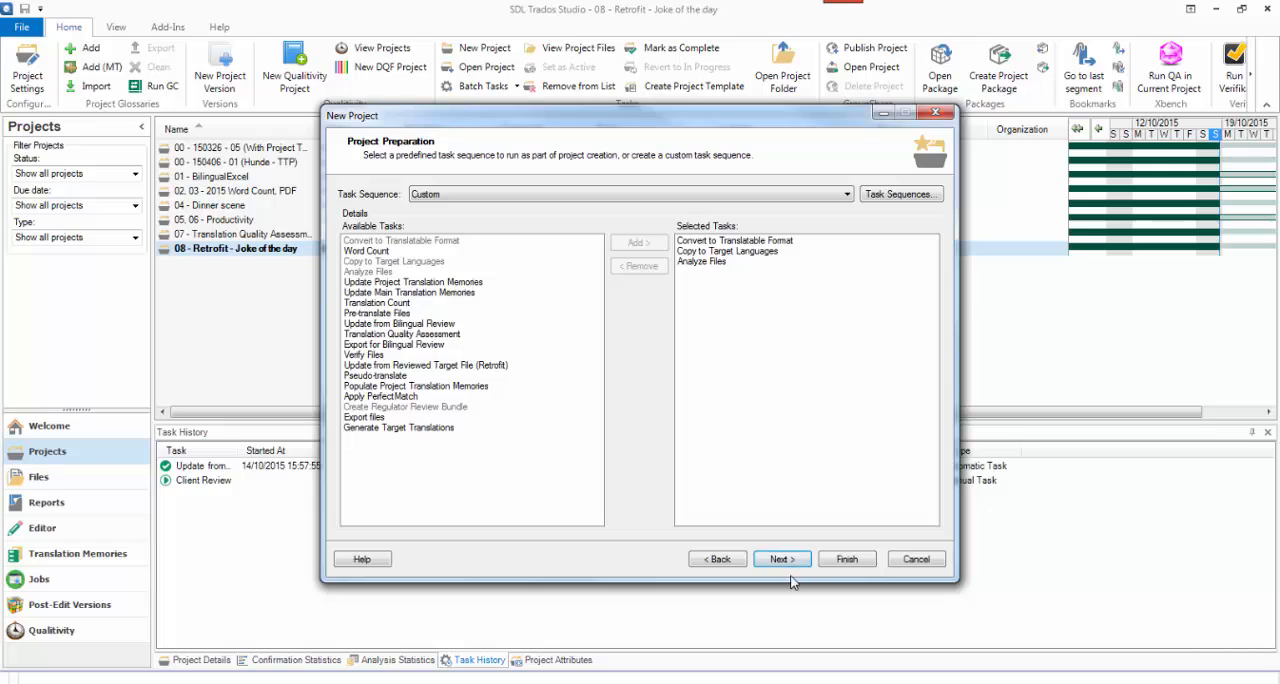
mouse_move(772, 460)
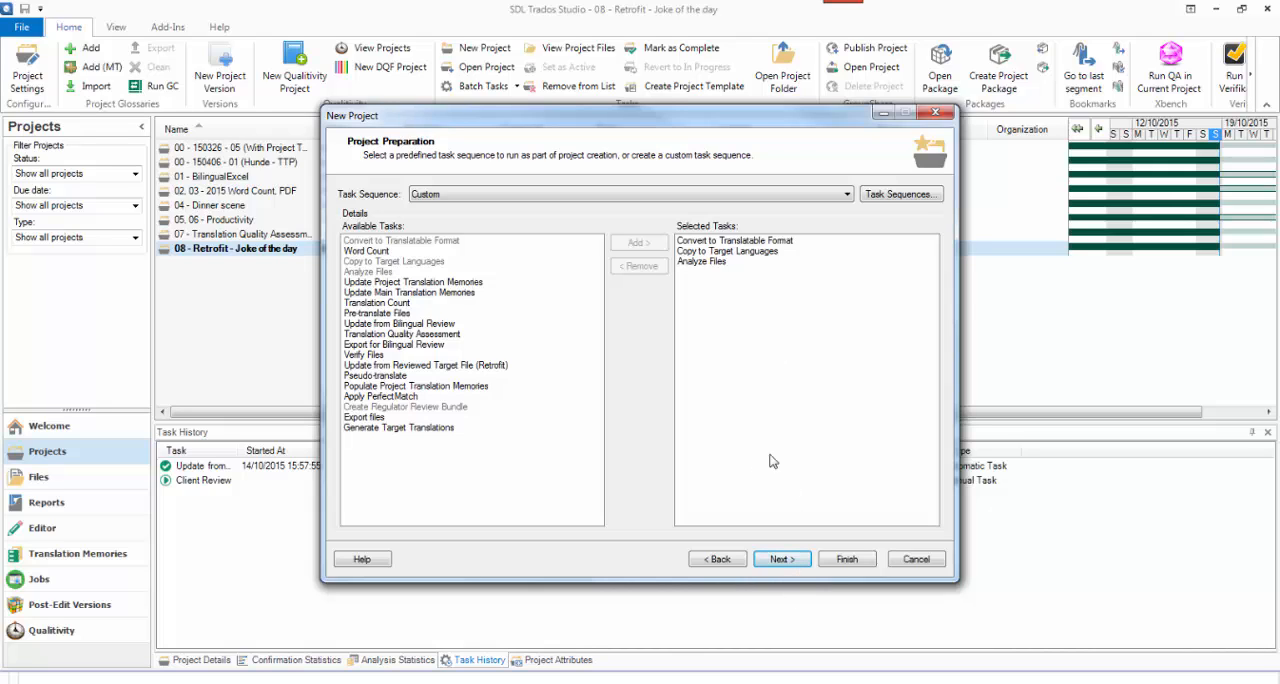
left_click(846, 558)
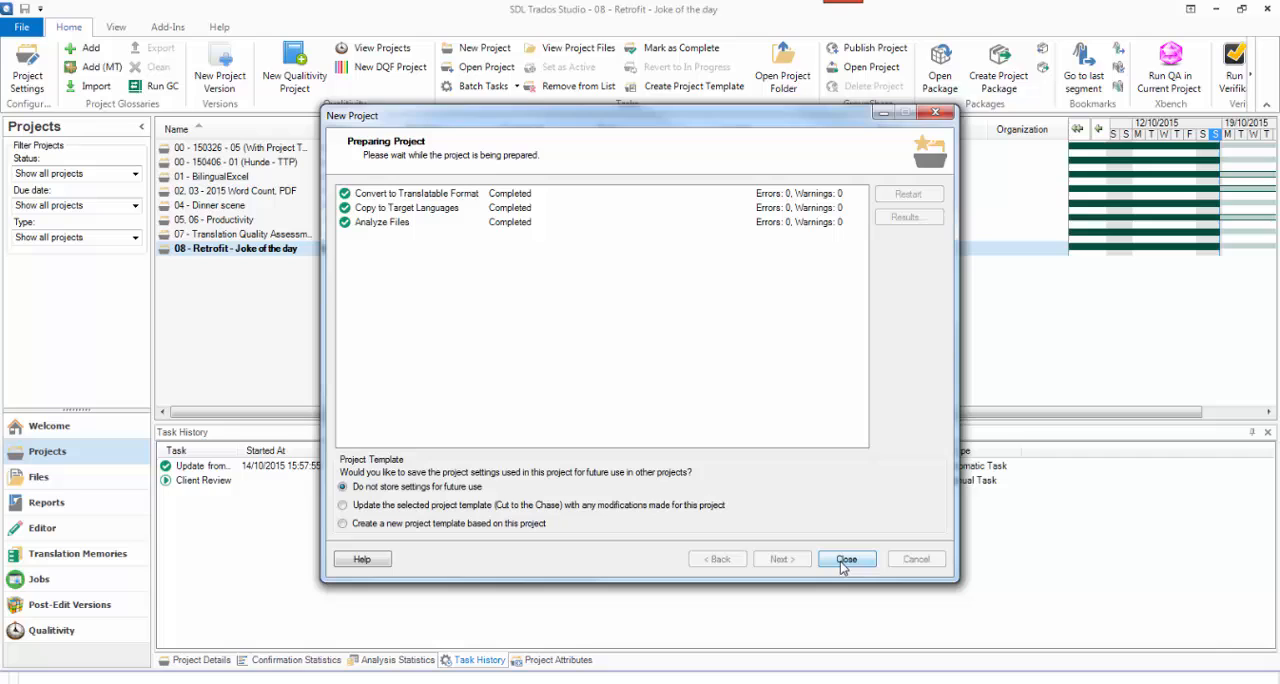
- Finish the wizard so '09 - 151018 (Cut to the chase)' shows In Progress in the project list
left_click(846, 560)
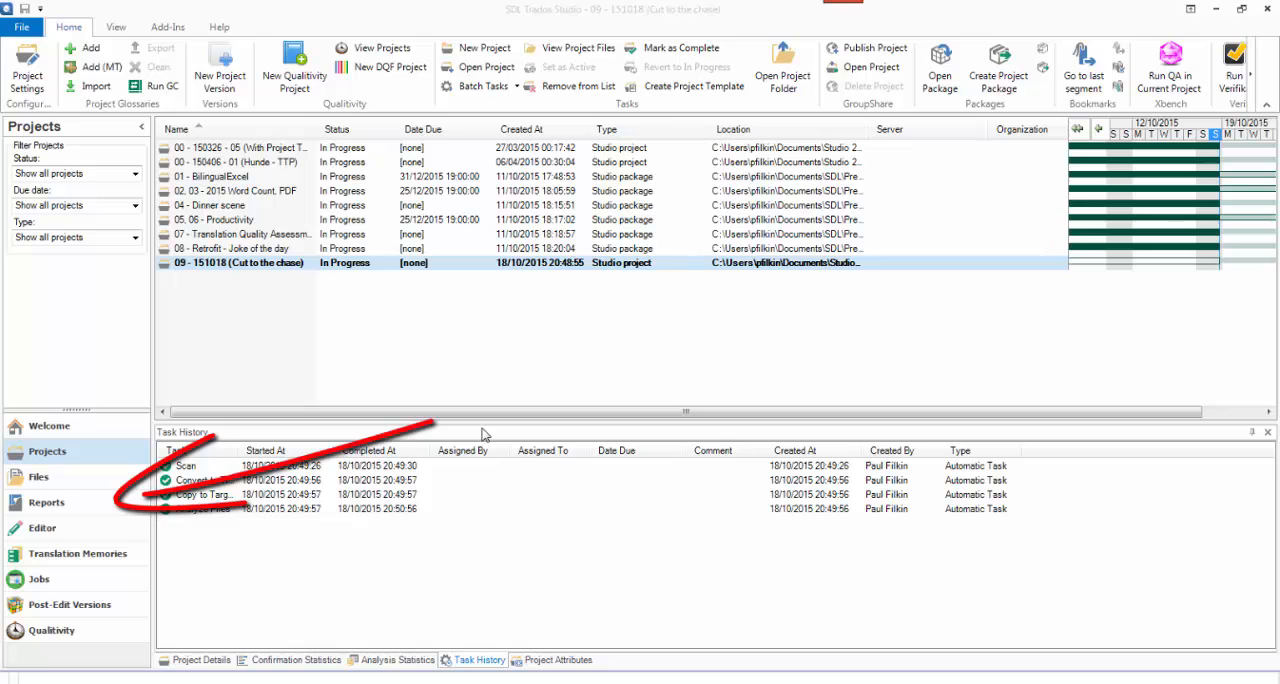
mouse_move(52, 510)
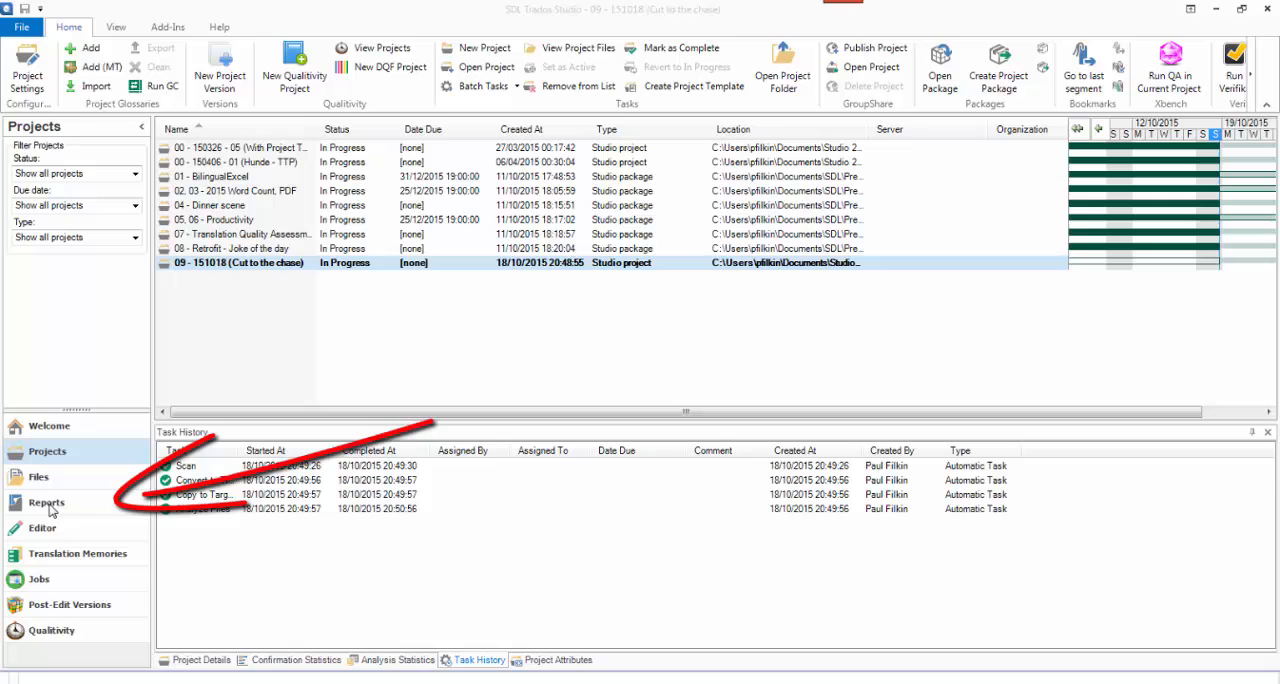
- Review the Analyze Files reports, scrolling through and showing the Italian (Italy) report
left_click(46, 502)
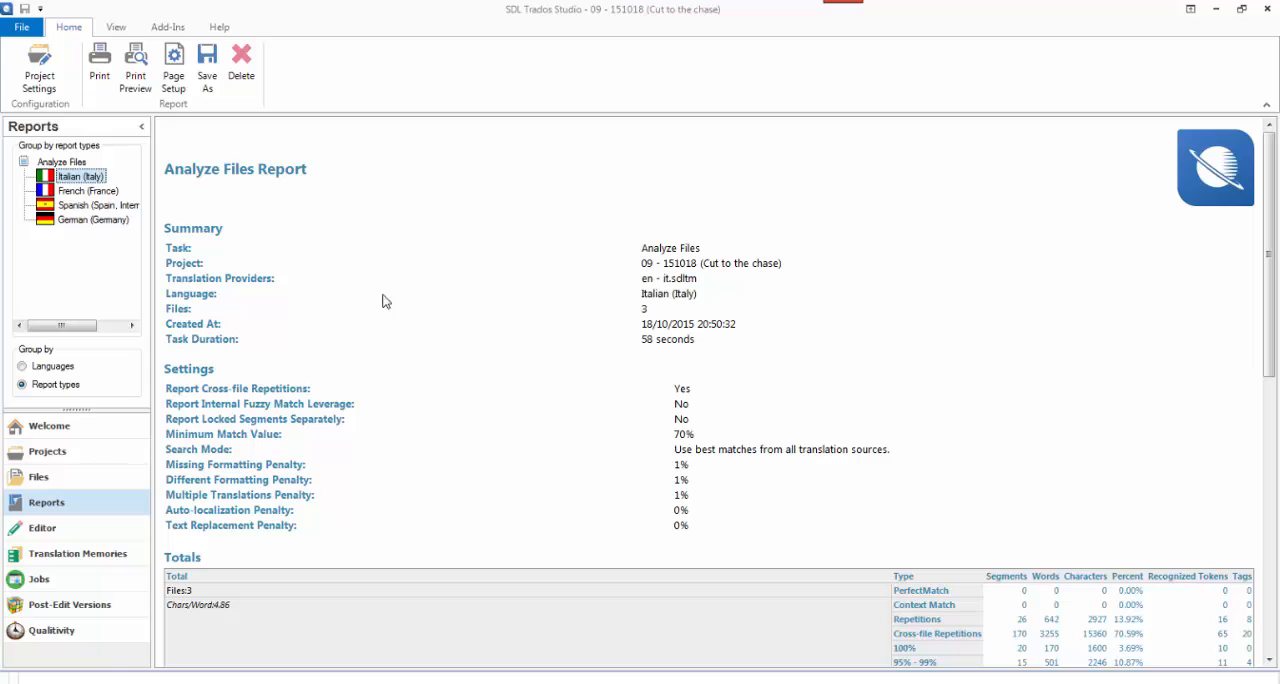
scroll("down", 3)
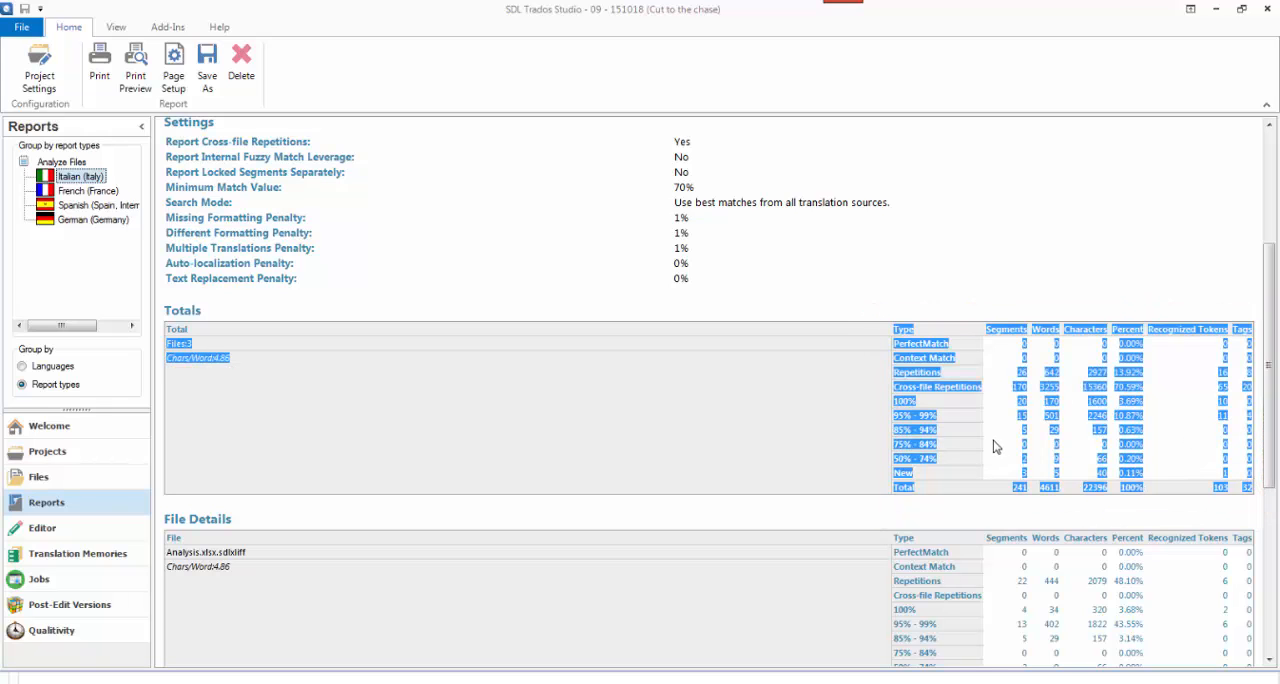
scroll("down", 3)
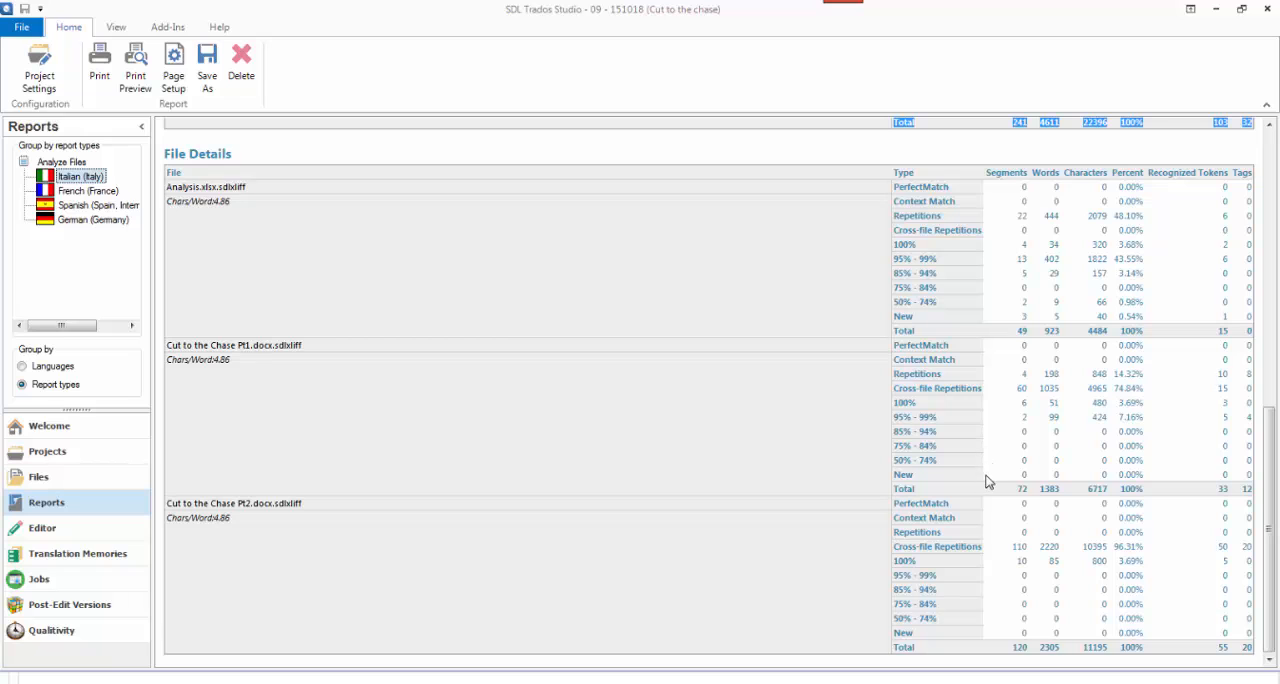
left_click(80, 176)
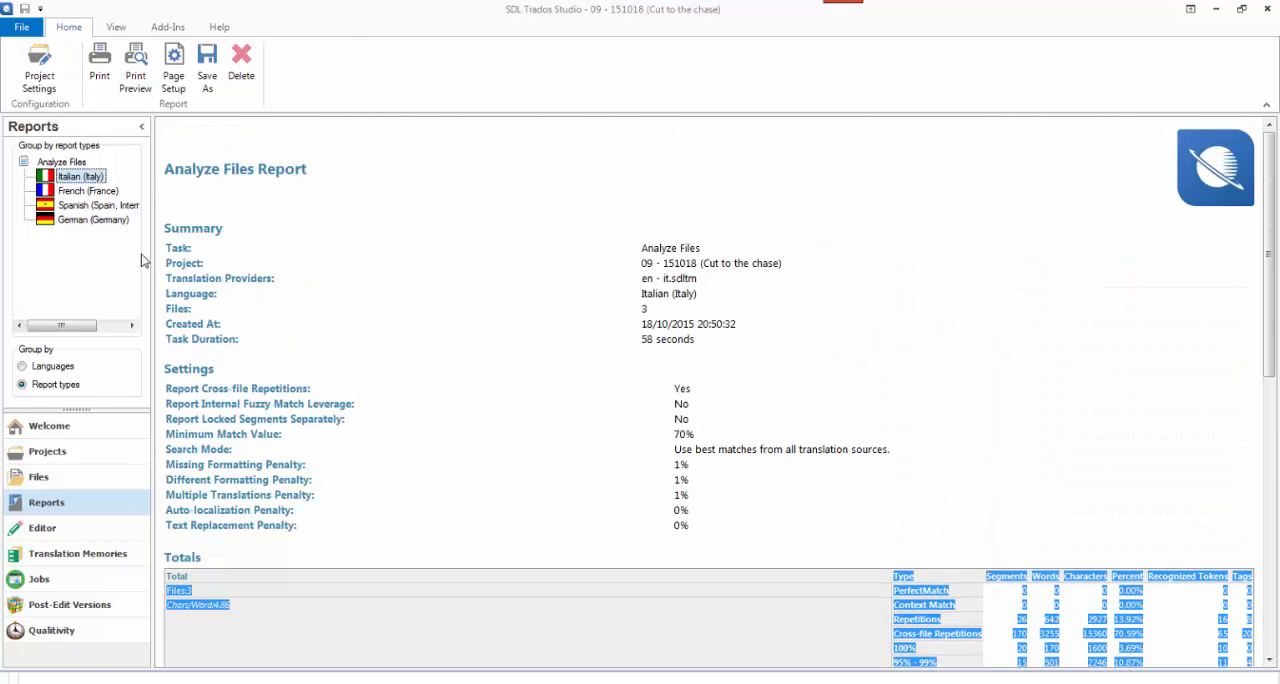
mouse_move(100, 228)
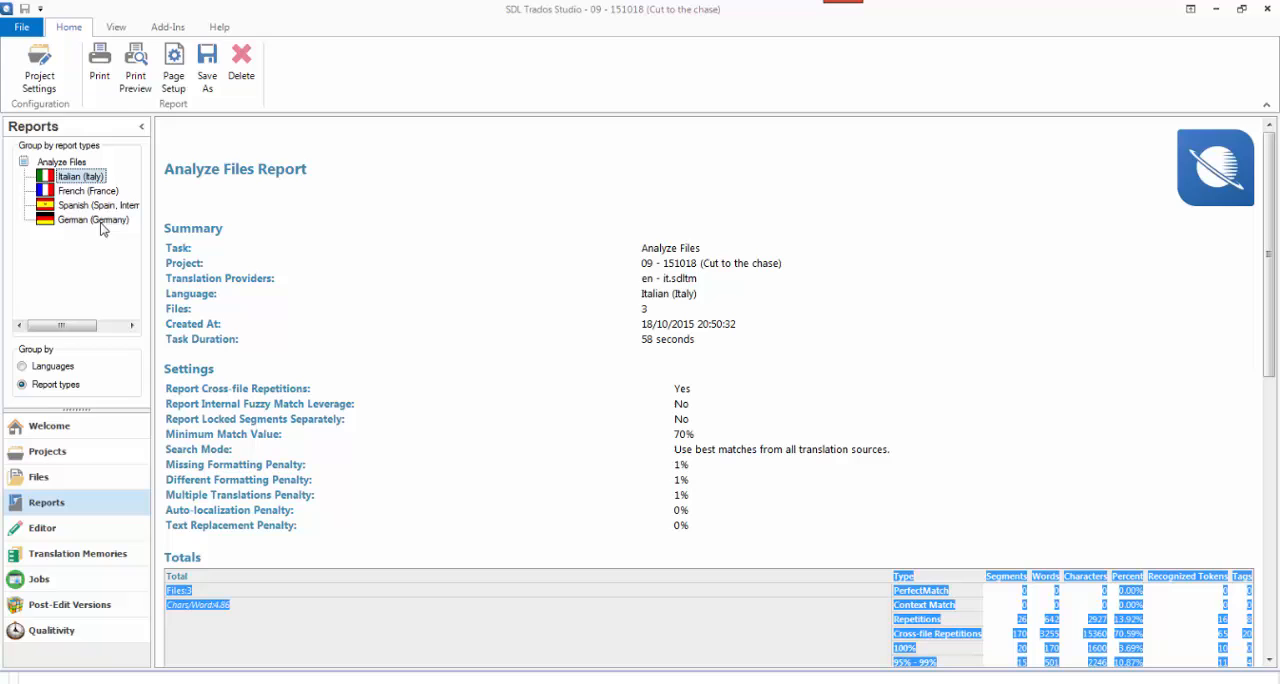
- Show the German (Germany) report, list all four language reports, then return to Projects
left_click(92, 220)
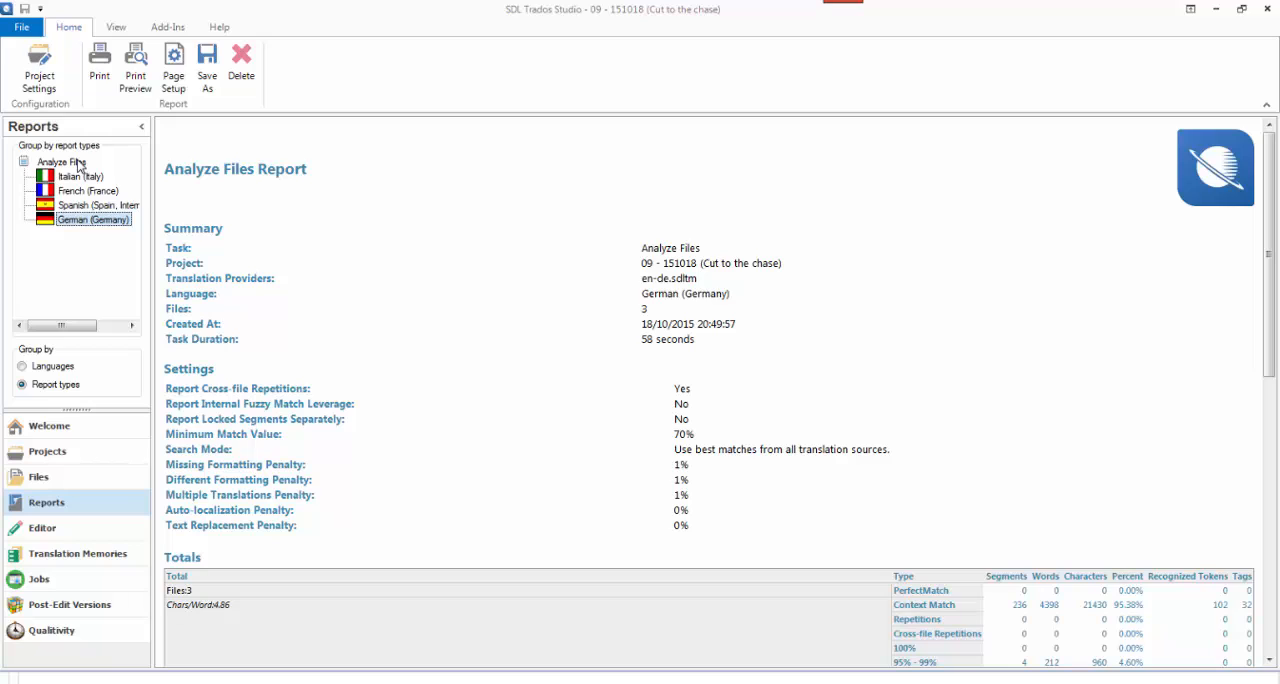
left_click(62, 160)
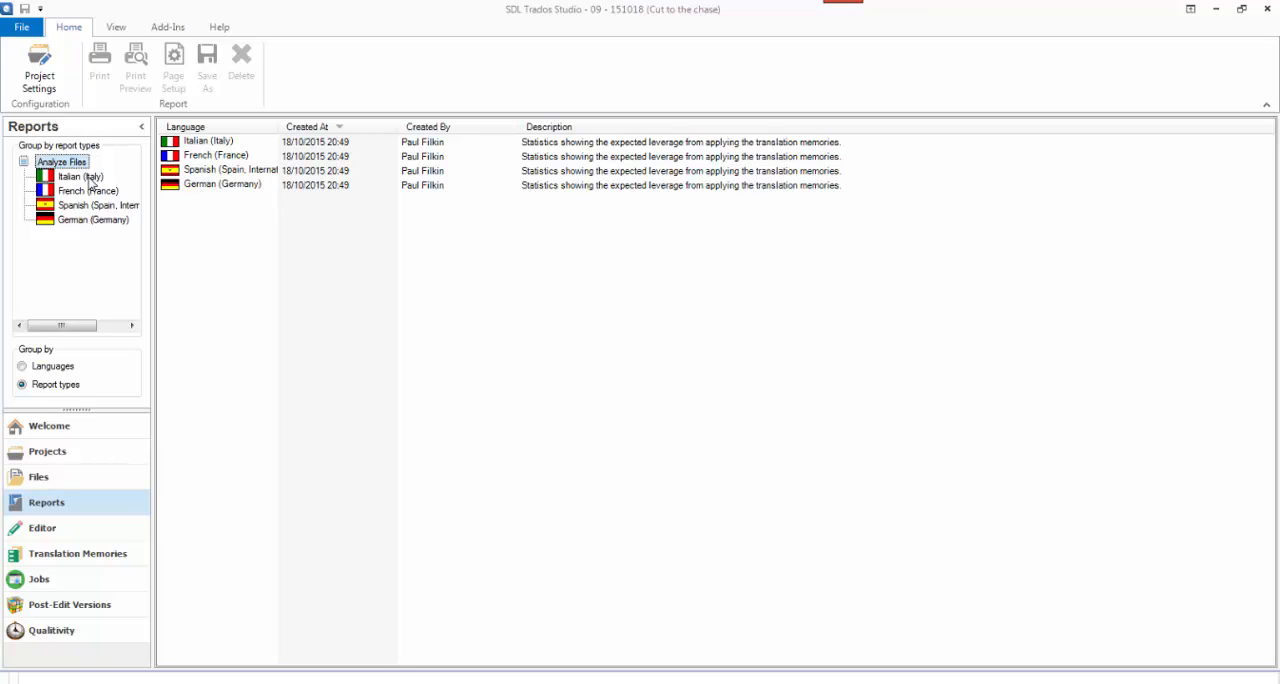
mouse_move(98, 340)
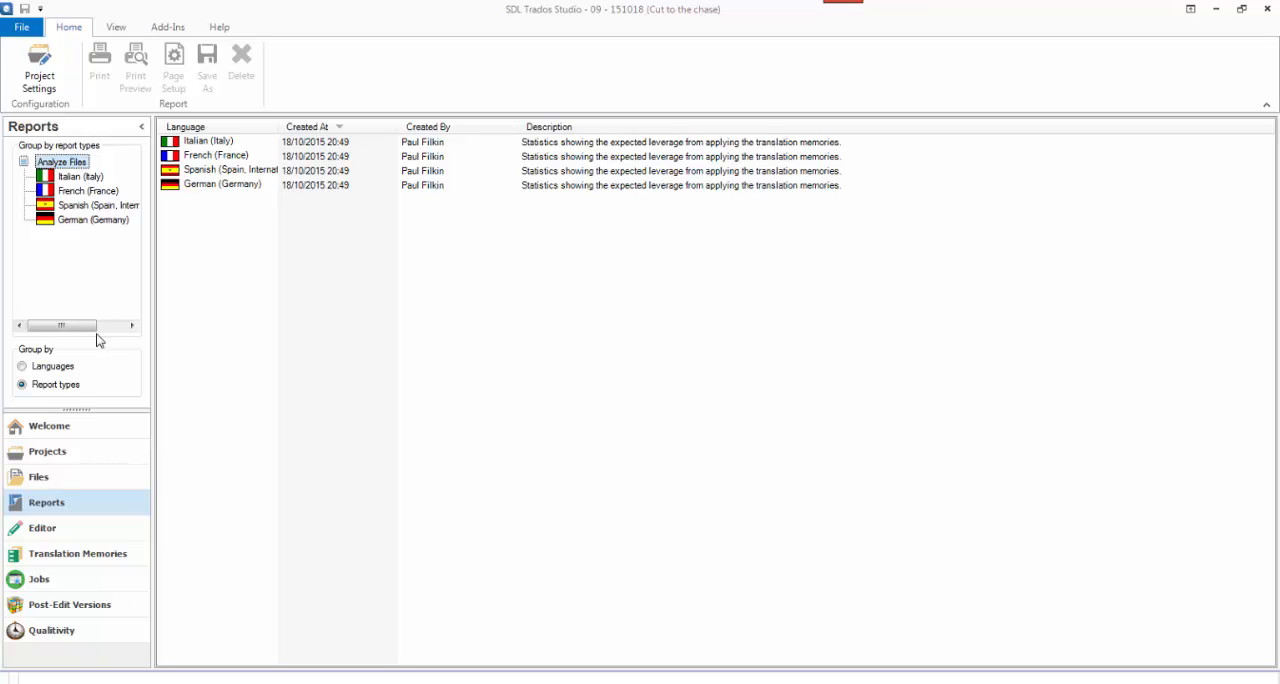
left_click(48, 452)
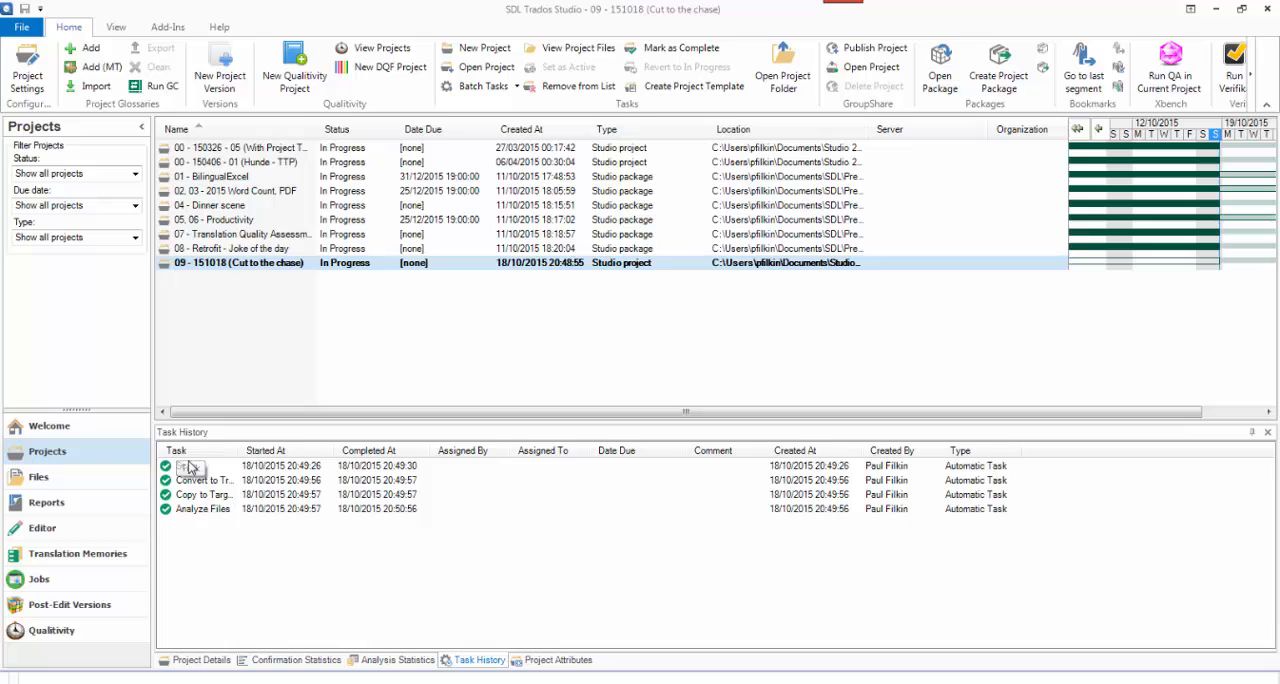
mouse_move(264, 276)
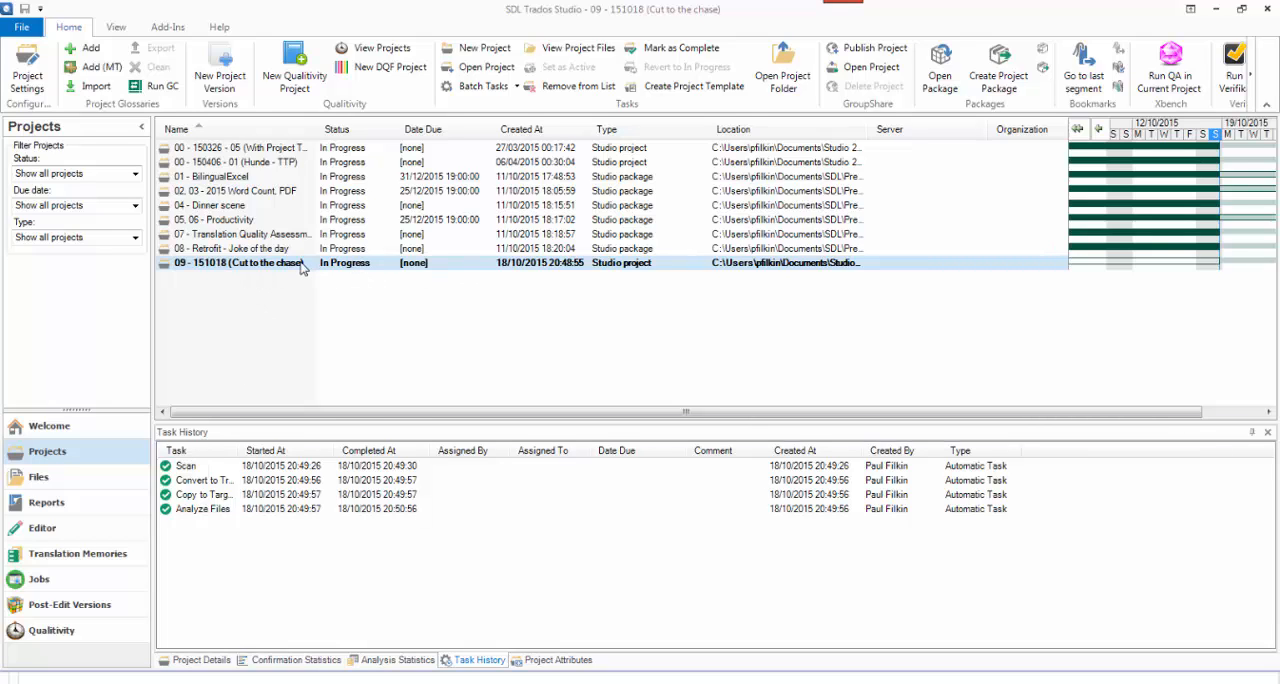
- Copy the word counts of the '09 - 151018 (Cut to the chase)' project from its context menu
right_click(290, 262)
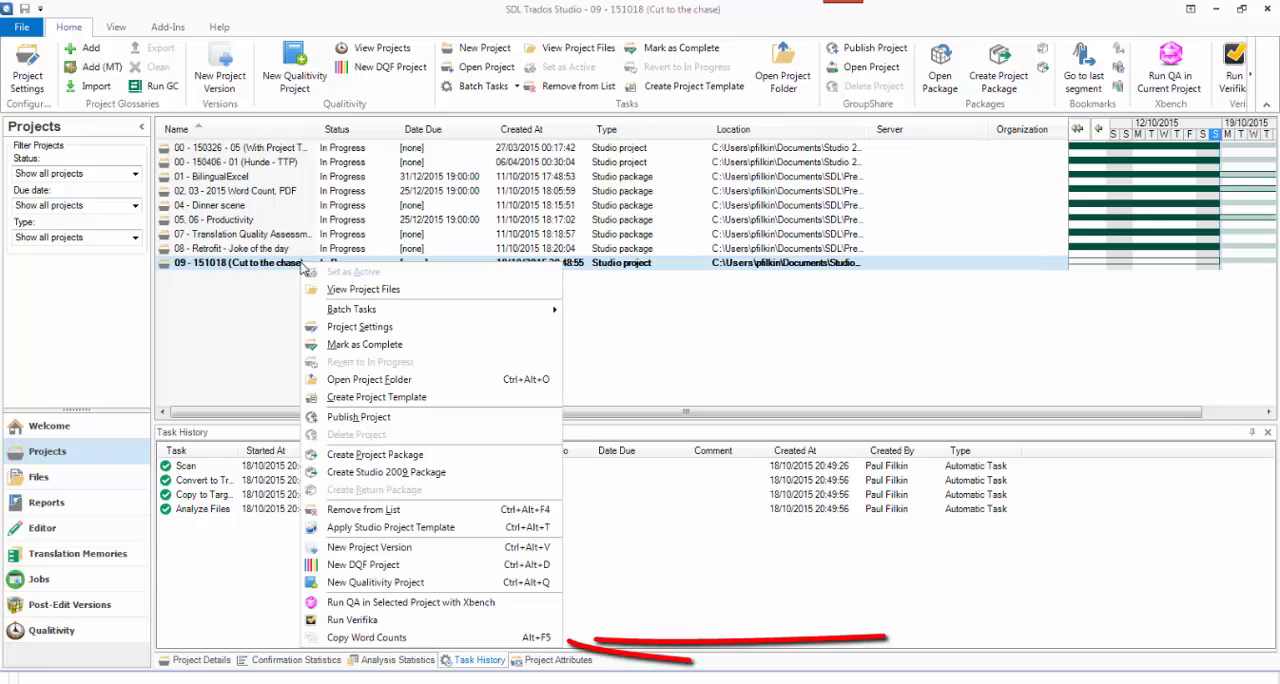
mouse_move(390, 644)
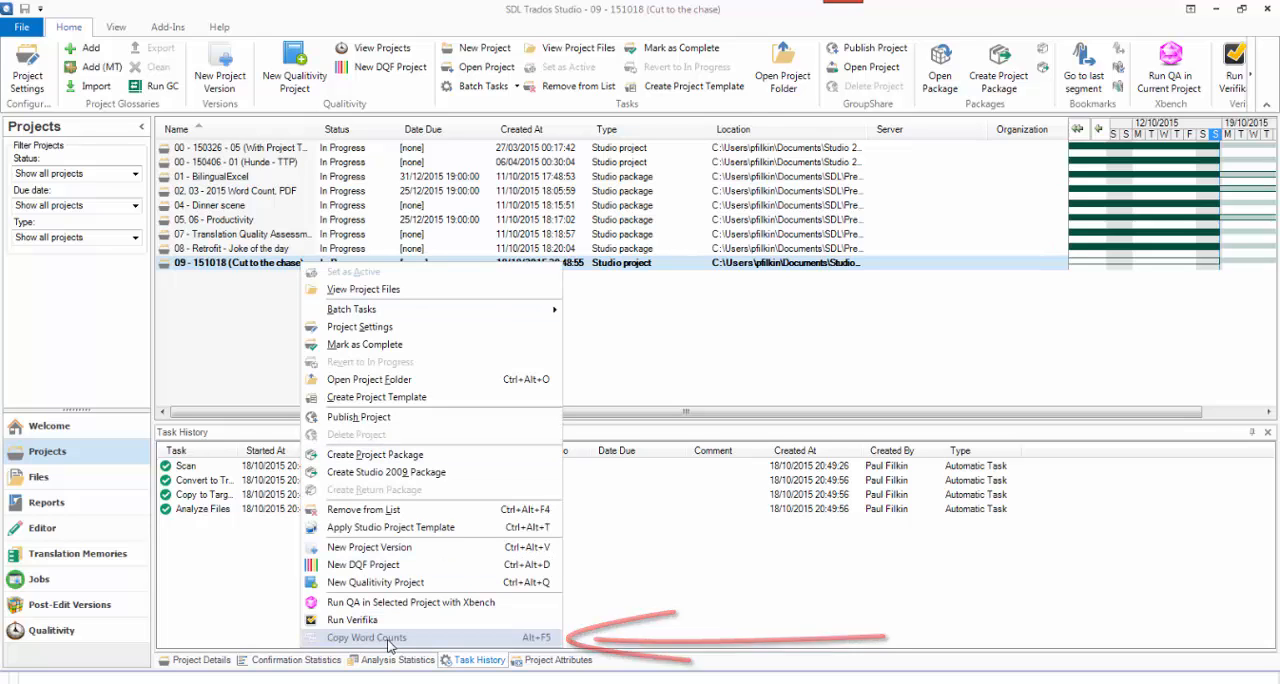
left_click(366, 636)
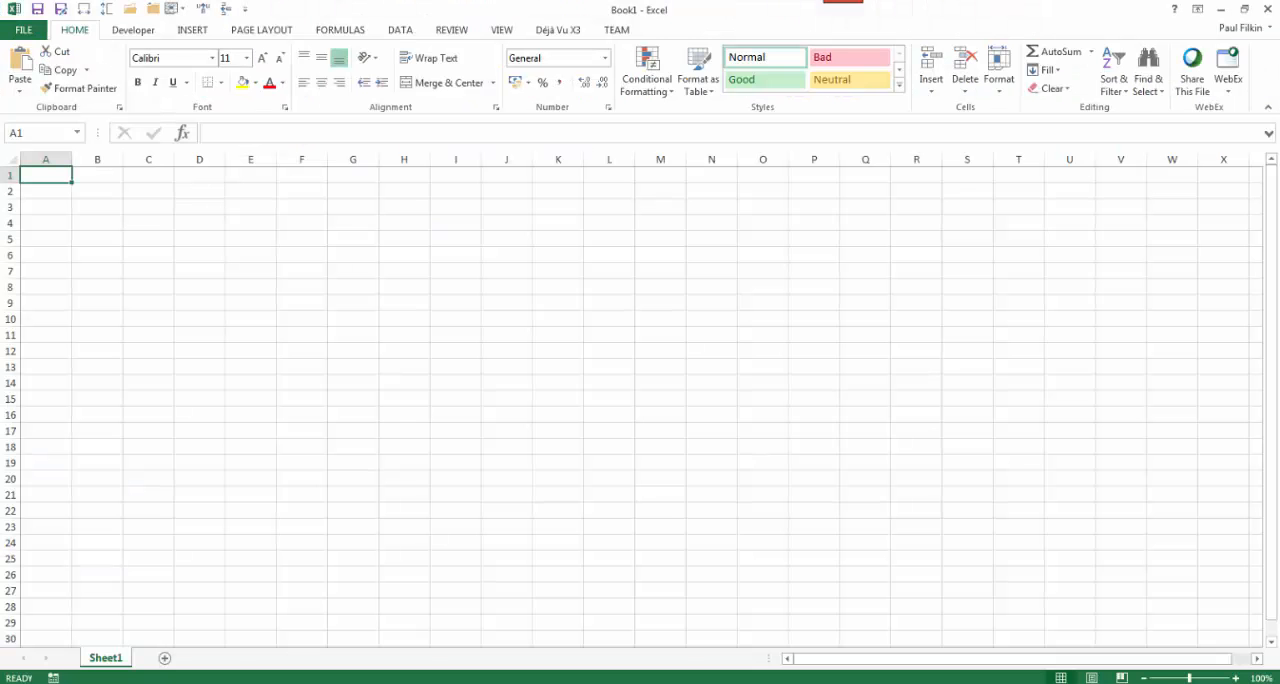
mouse_move(240, 180)
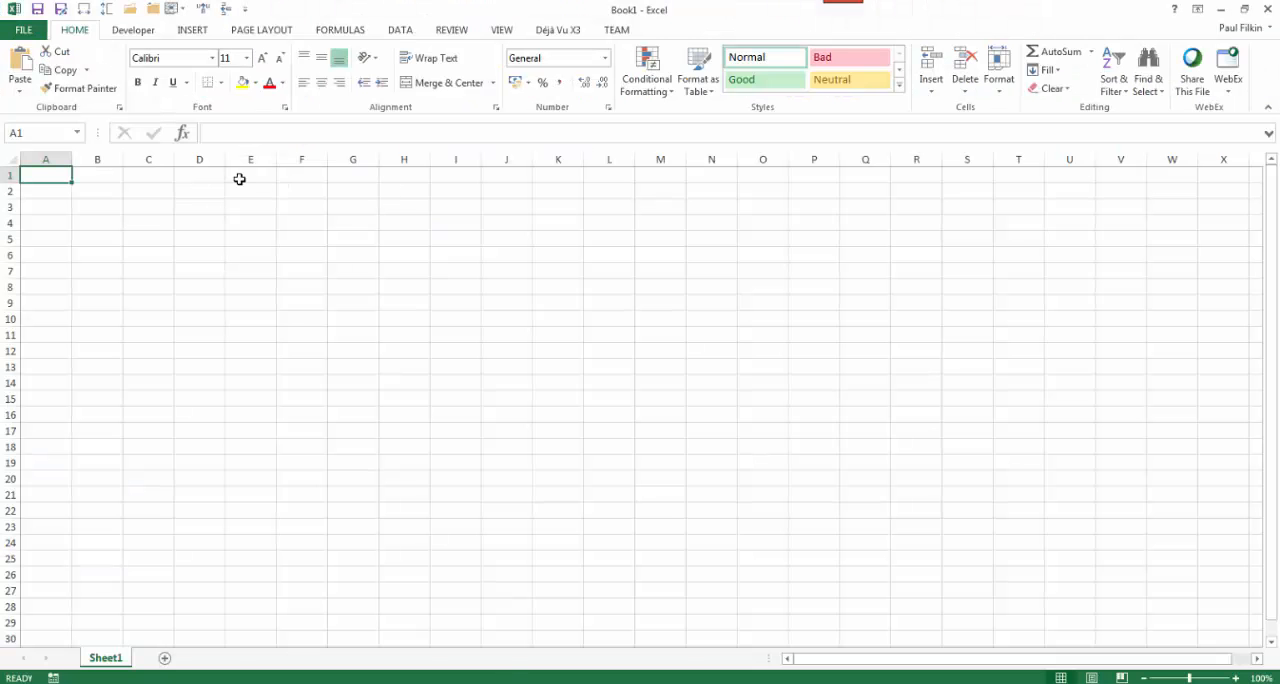
mouse_move(100, 60)
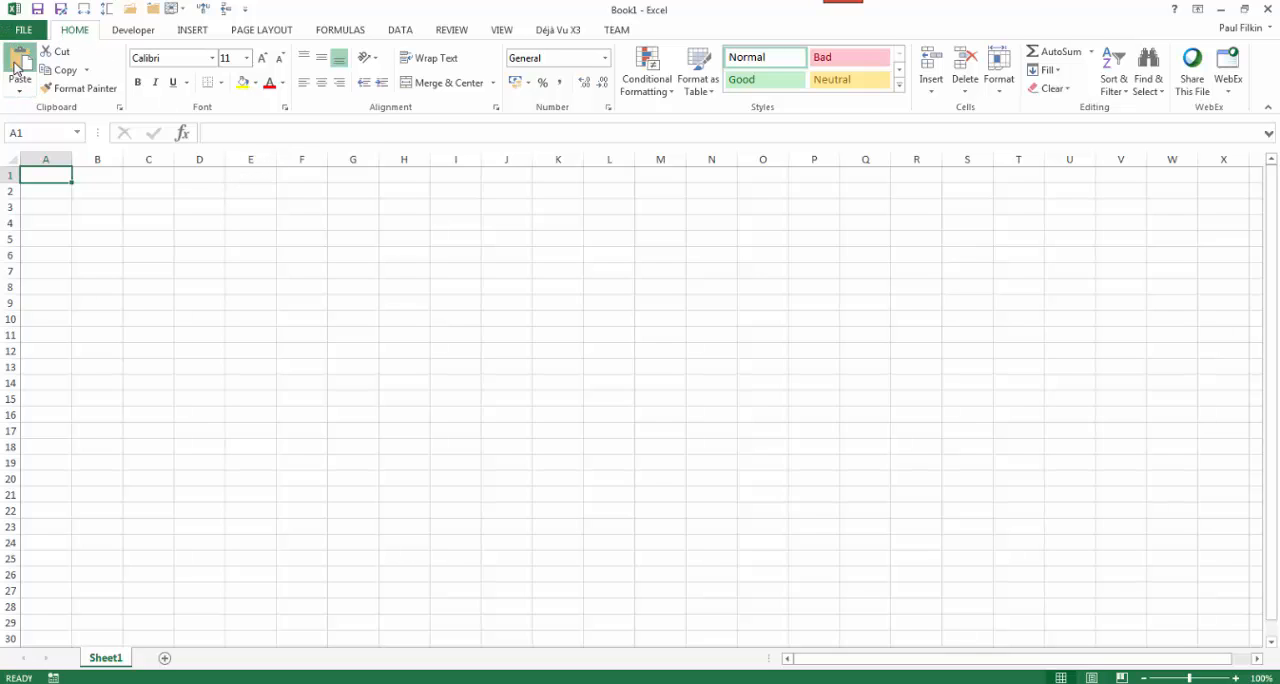
- Paste the per-language word count table into cell A1, then discard the workbook unsaved
left_click(20, 64)
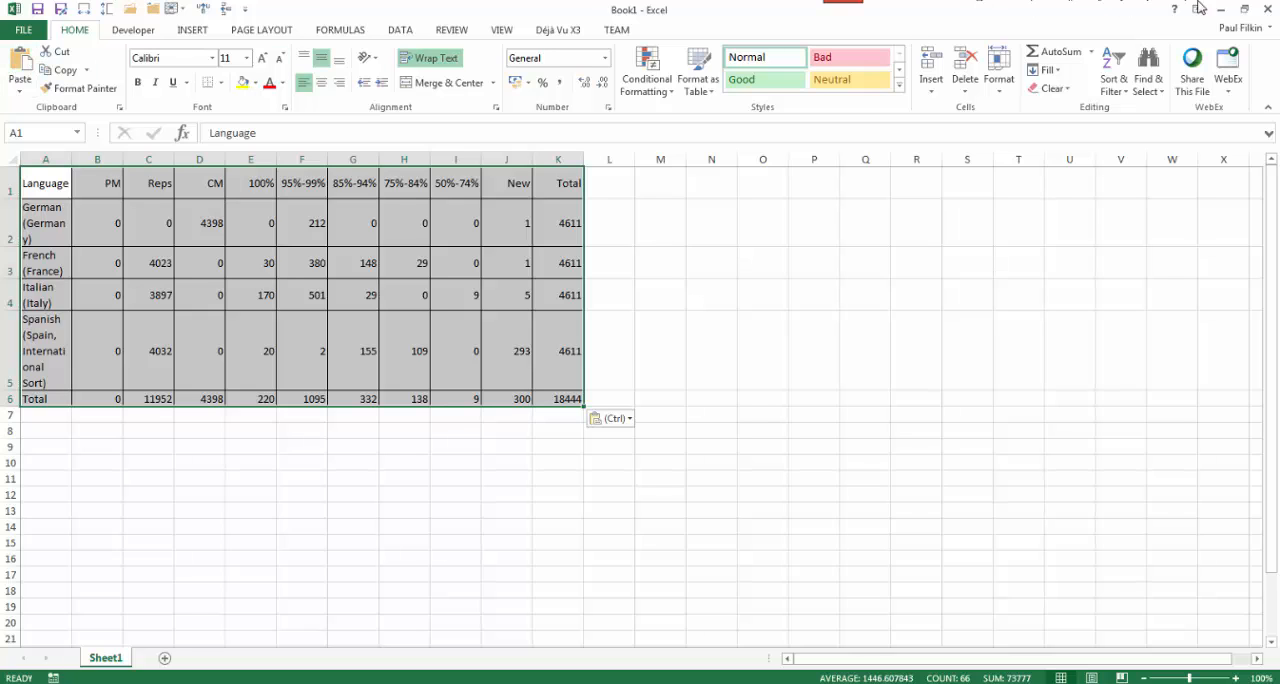
left_click(1268, 10)
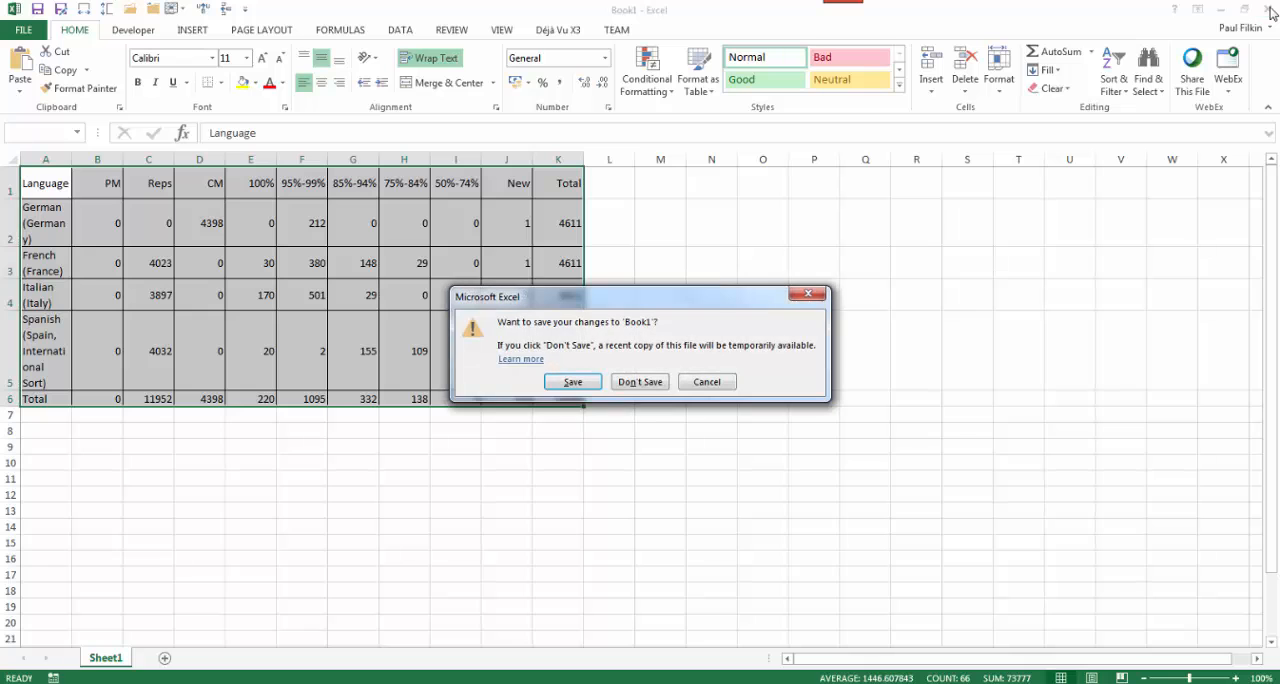
left_click(640, 380)
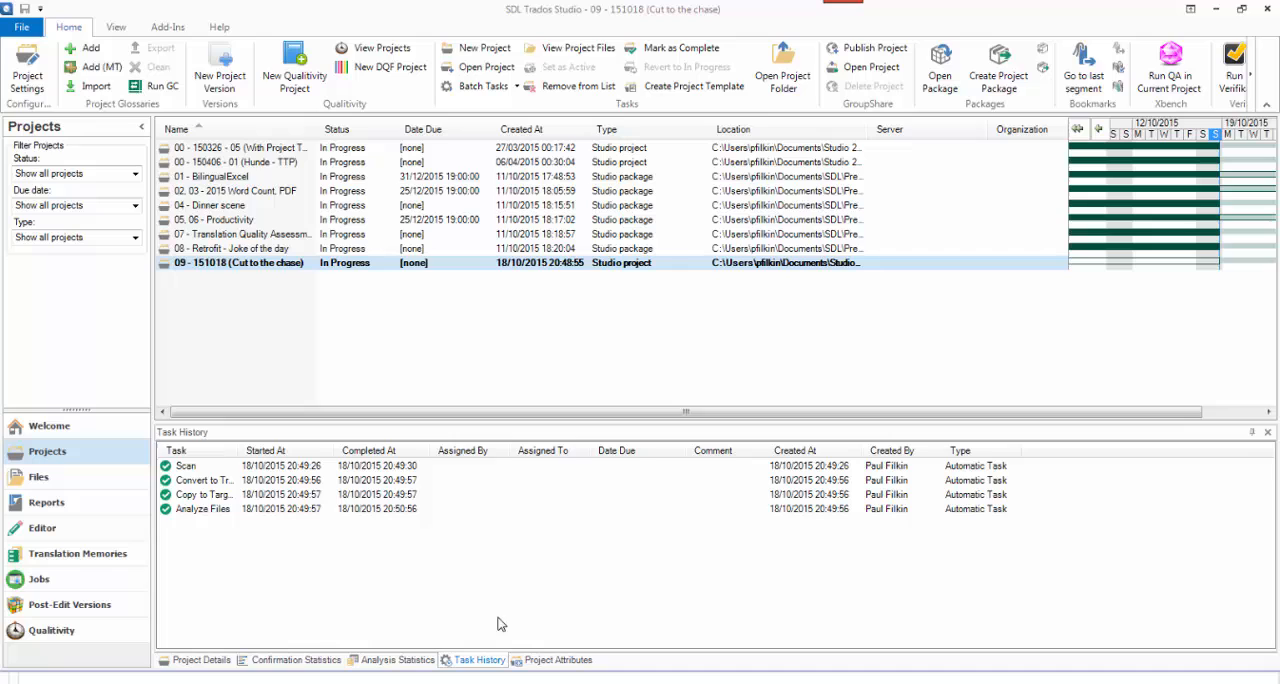
- Show the Spanish files in Files view and select all three (4611 words) for Copy Word Counts
left_click(40, 476)
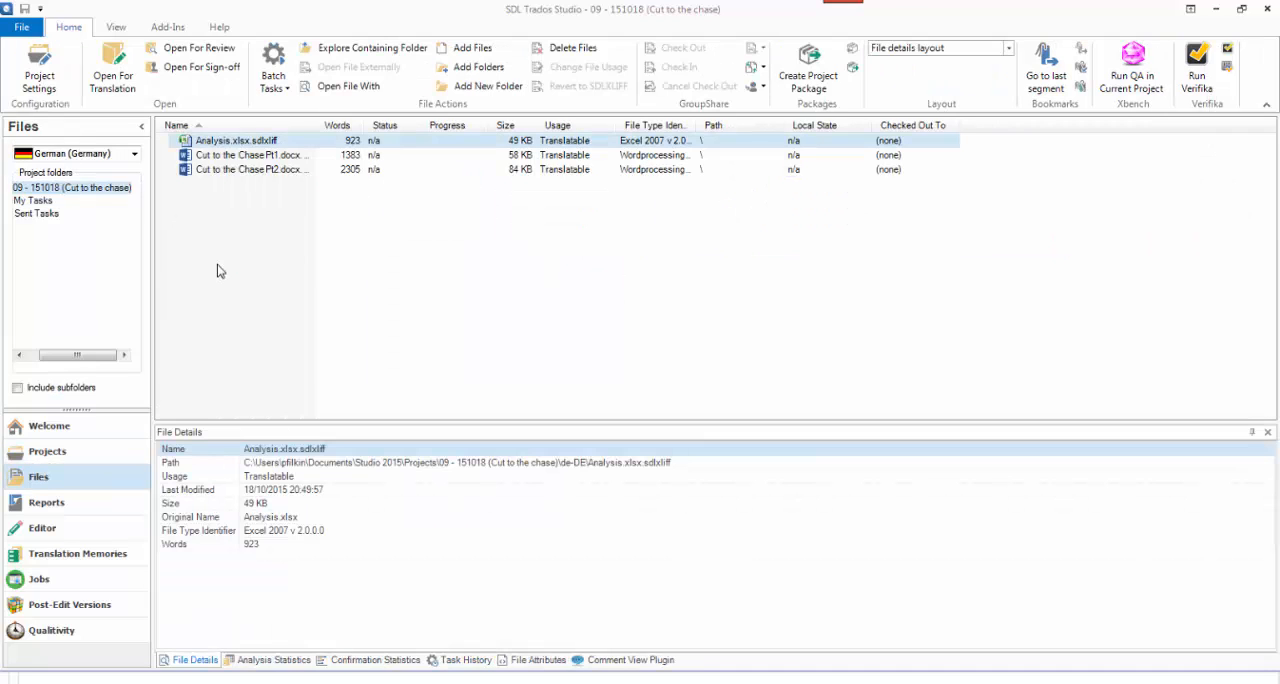
left_click(134, 152)
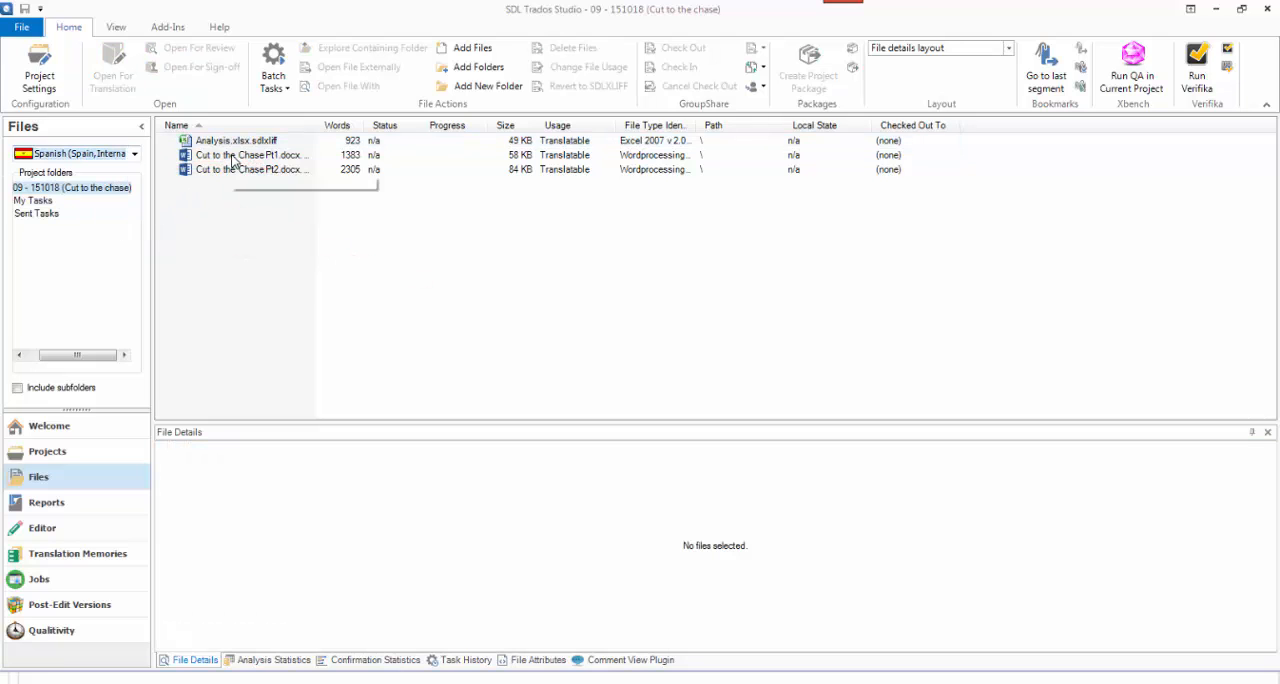
left_click(236, 140)
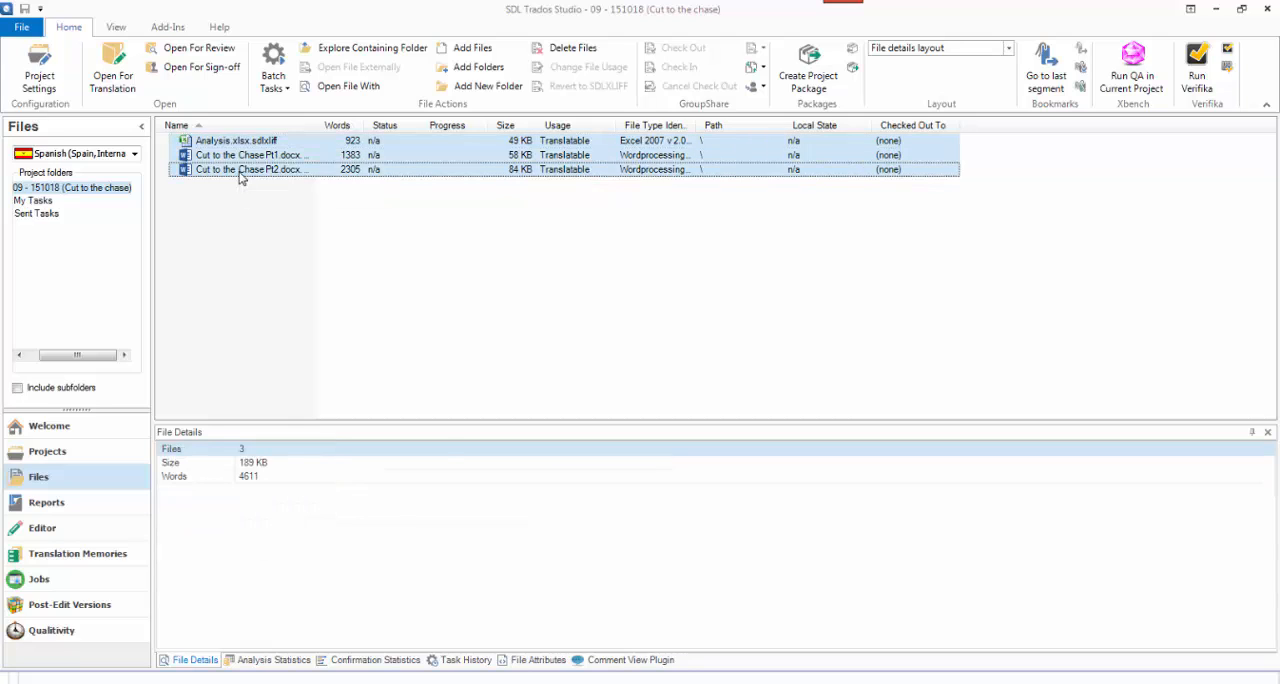
right_click(250, 168)
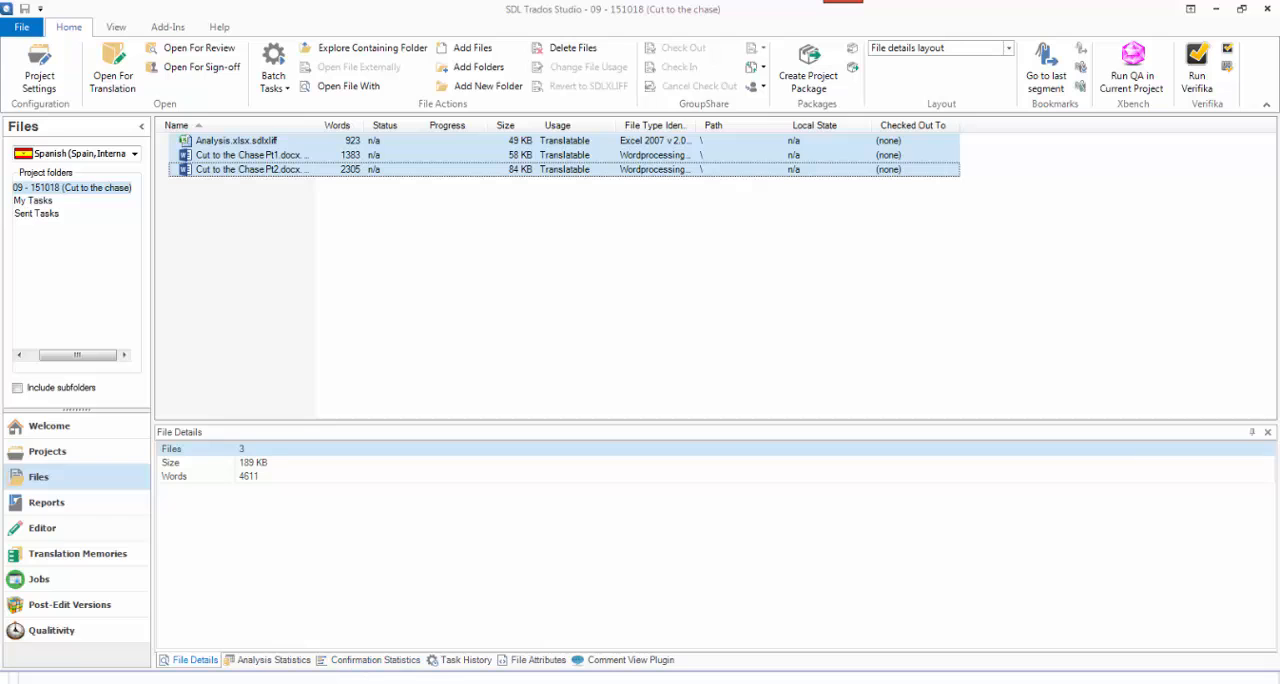
mouse_move(564, 670)
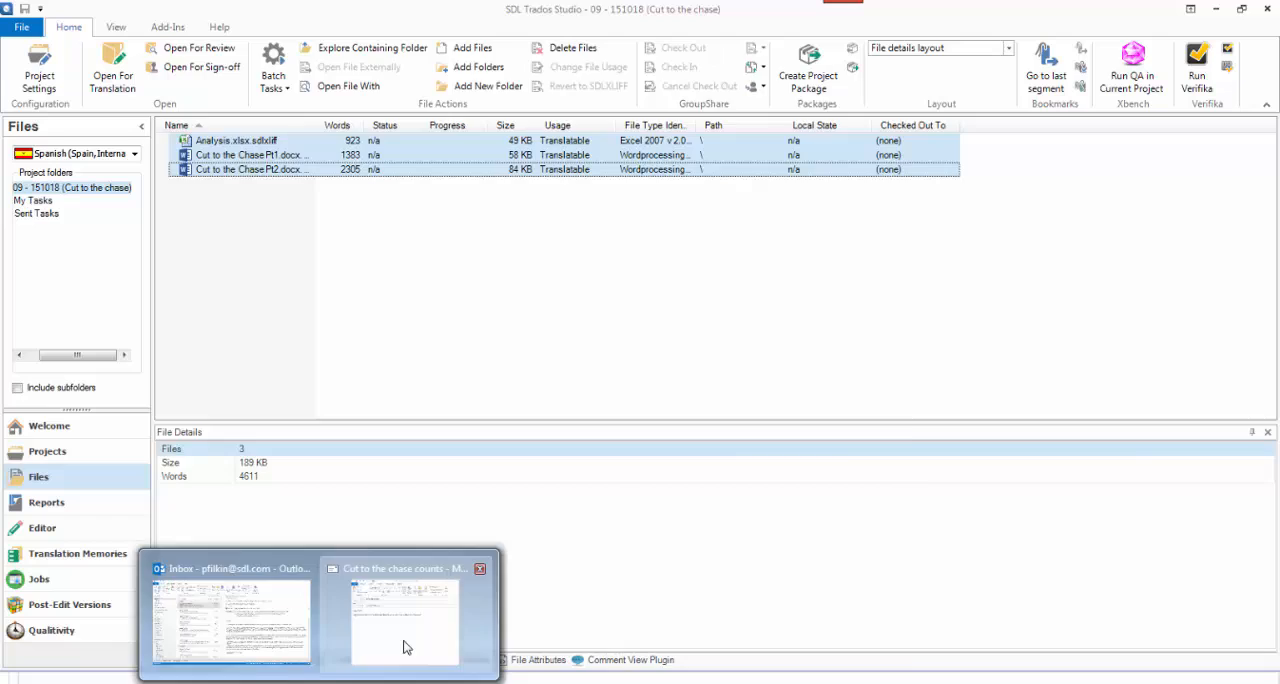
- Paste the Spanish per-file word counts into the 'Cut to the chase counts' email to Gustavo
left_click(404, 616)
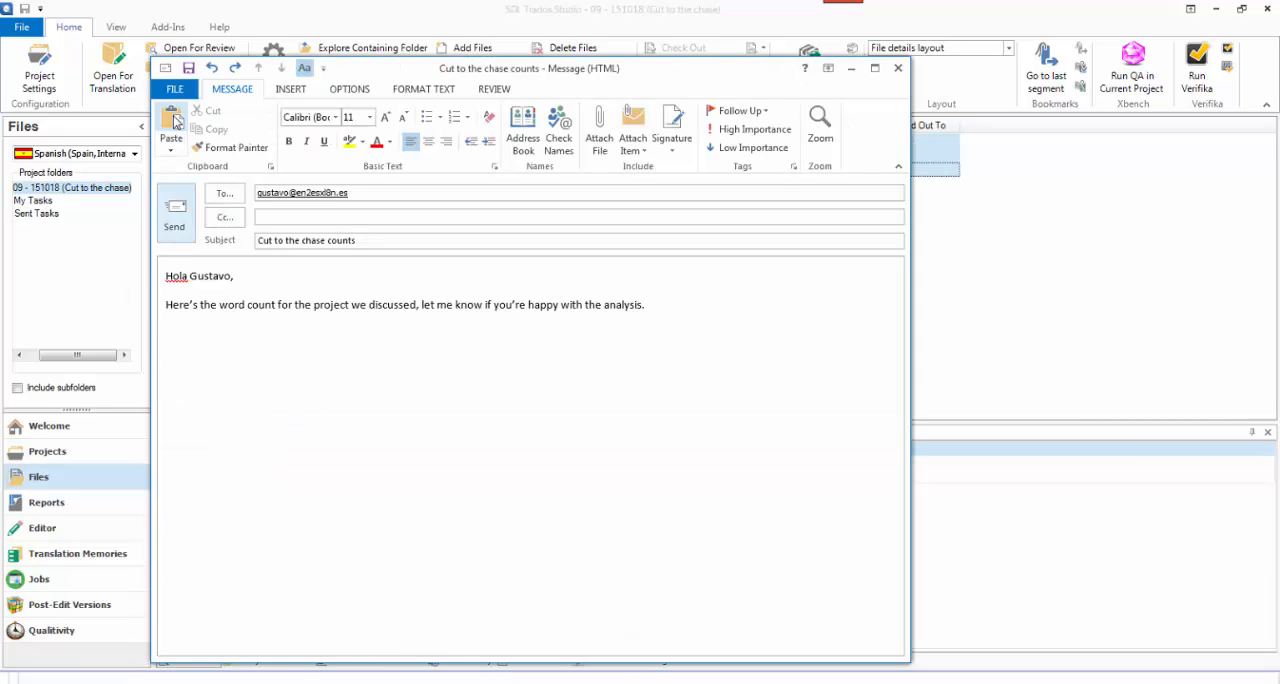
left_click(170, 120)
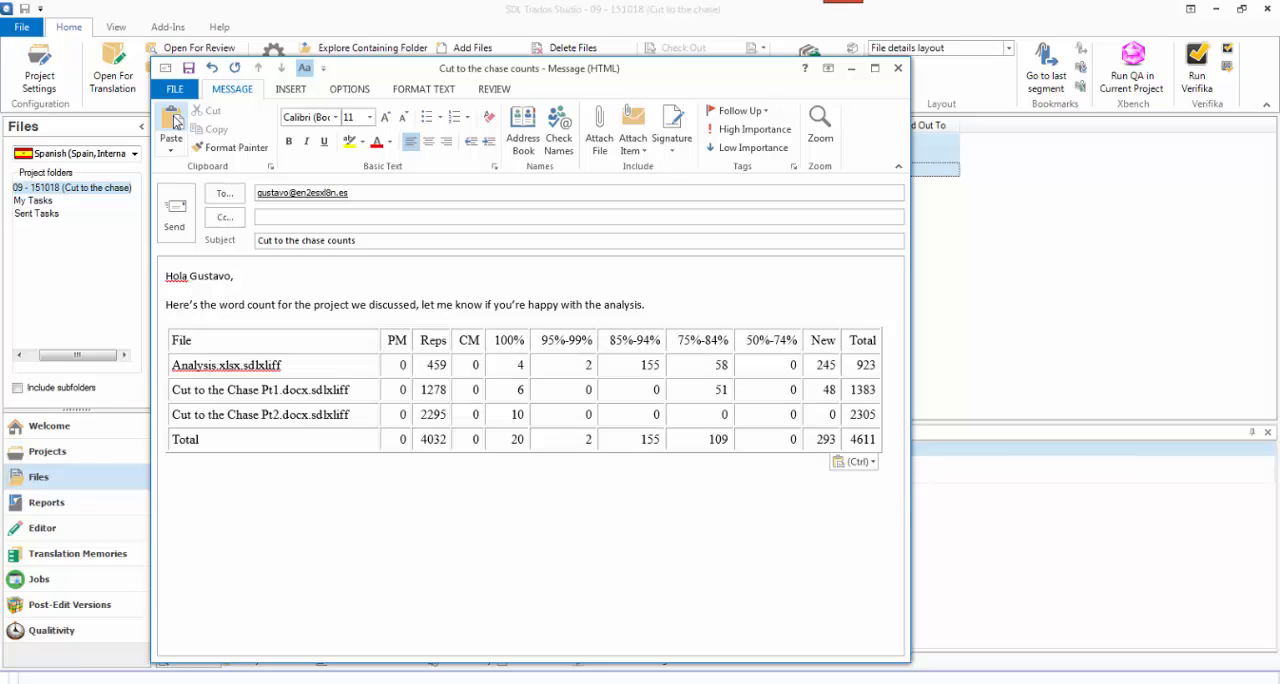